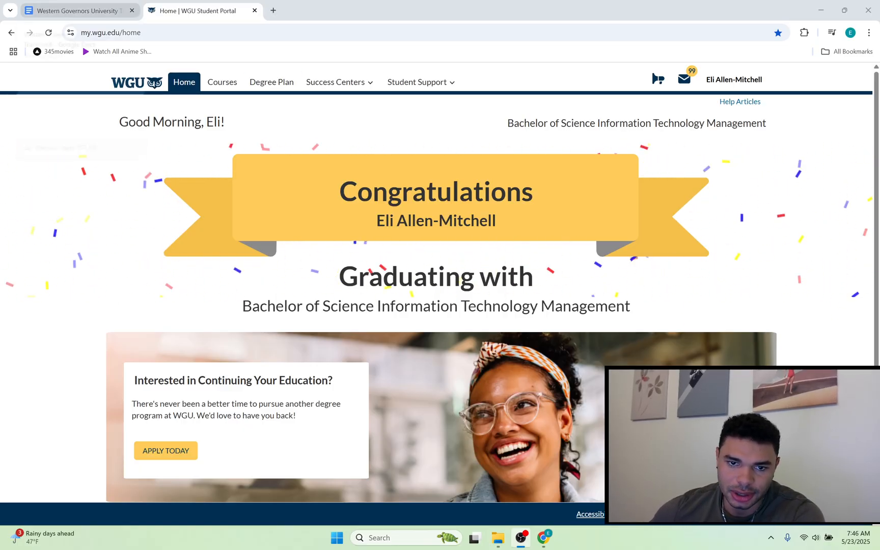
Switch from the portal home page to the Western Governors University Transcript tab
left_click(79, 10)
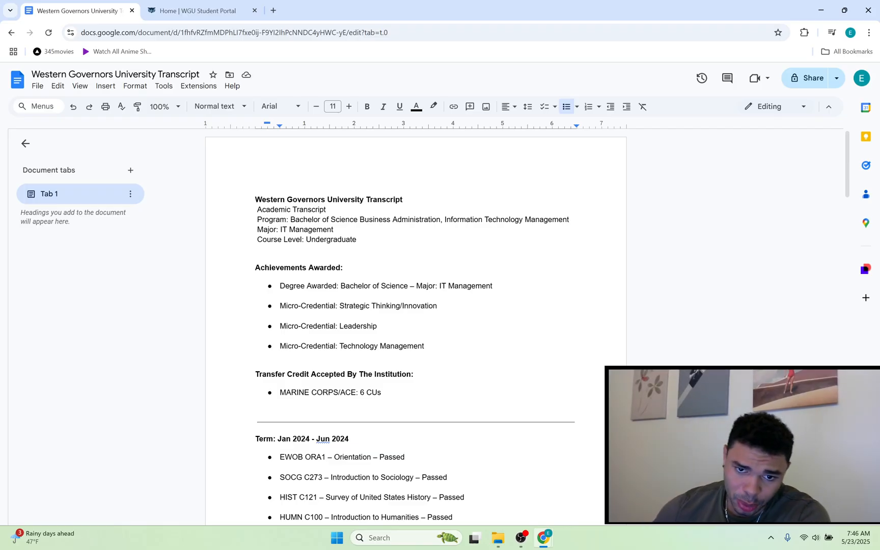
Check the student portal, then return to the transcript and scroll to the Jan–Jun 2024 term
left_click(200, 10)
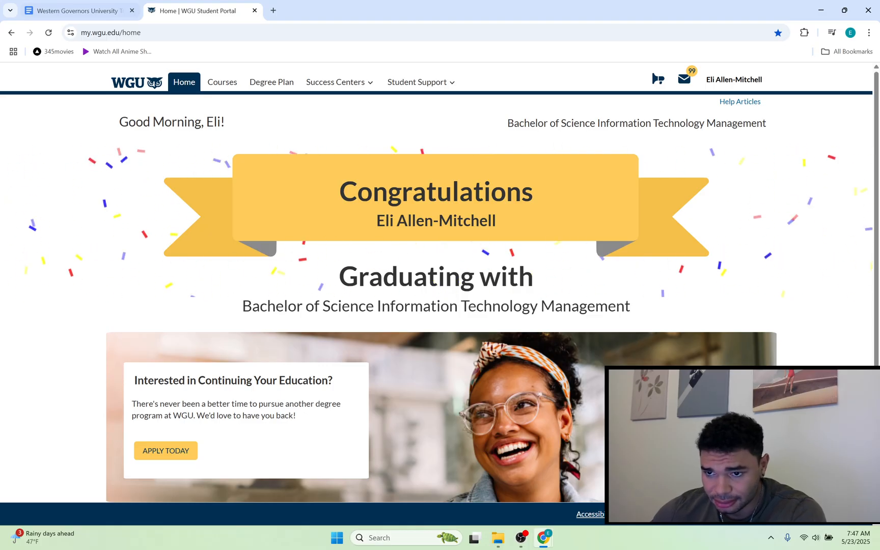
left_click(78, 11)
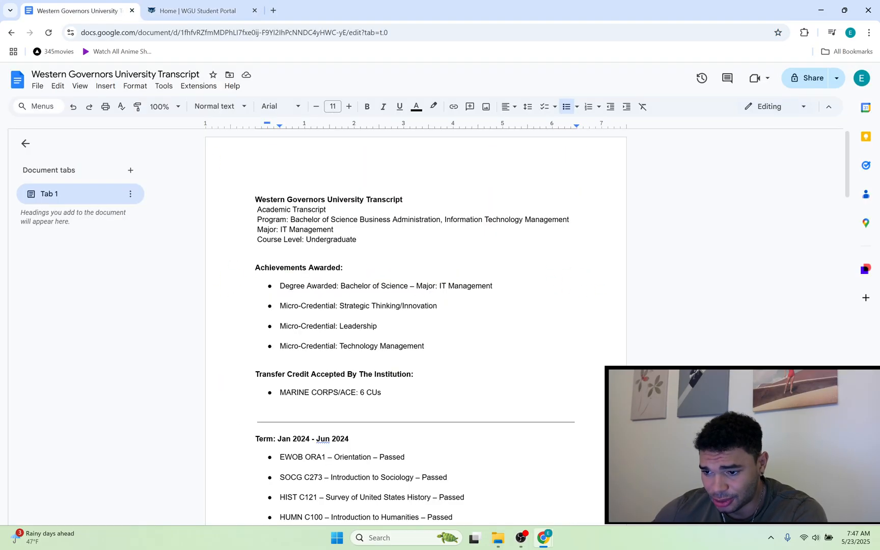
scroll("down", 3)
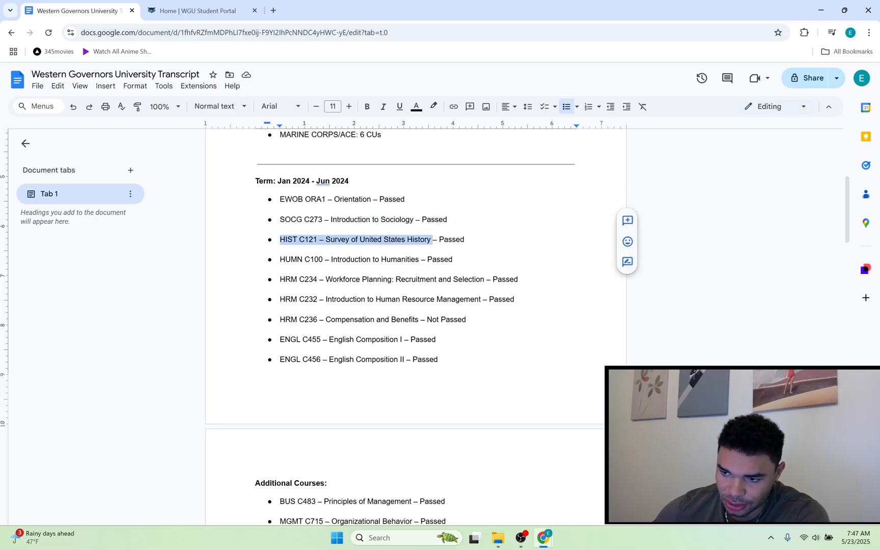
scroll("up", 3)
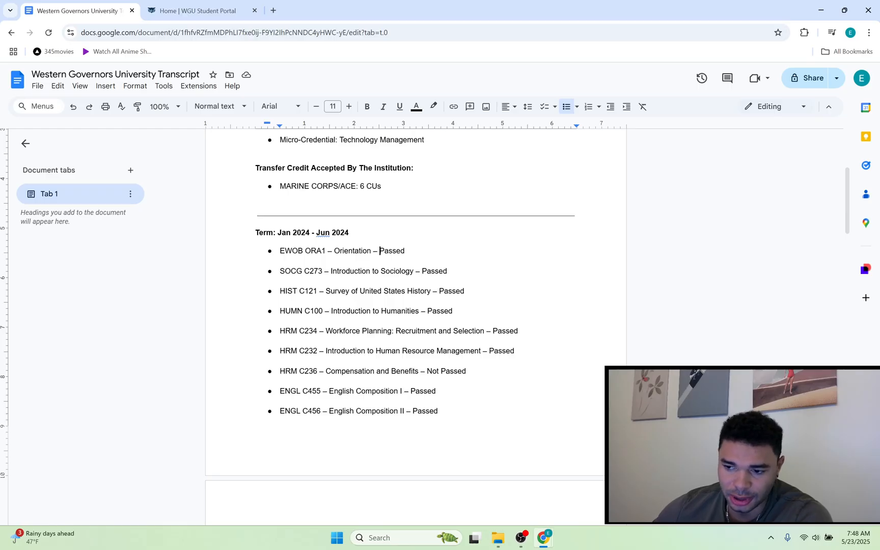
scroll("down", 3)
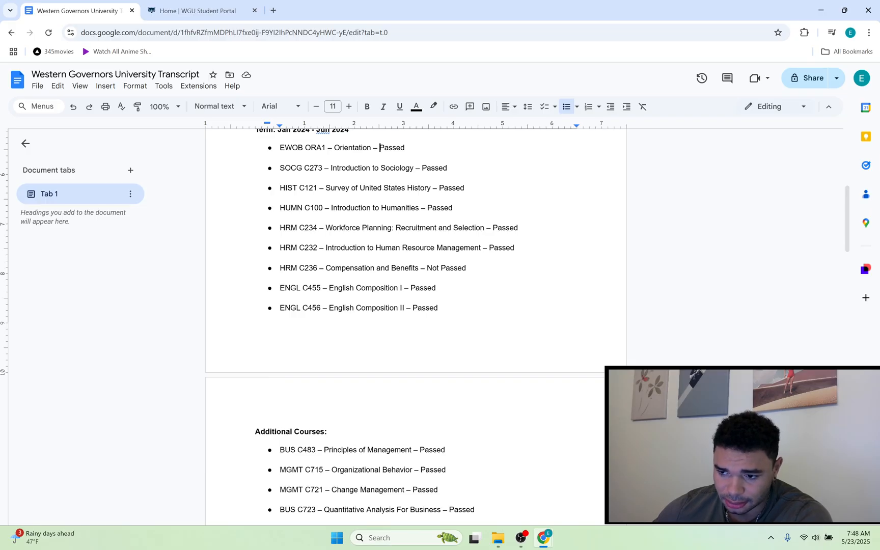
scroll("up", 3)
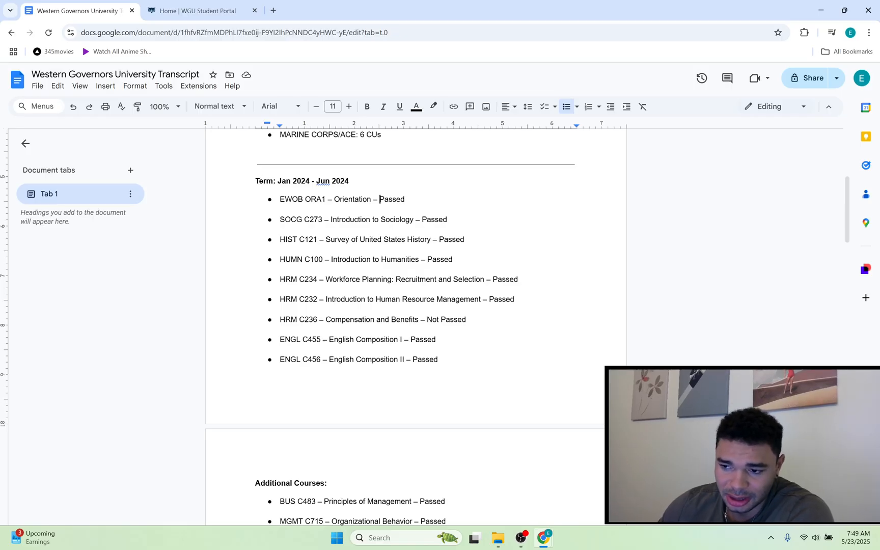
scroll("down", 3)
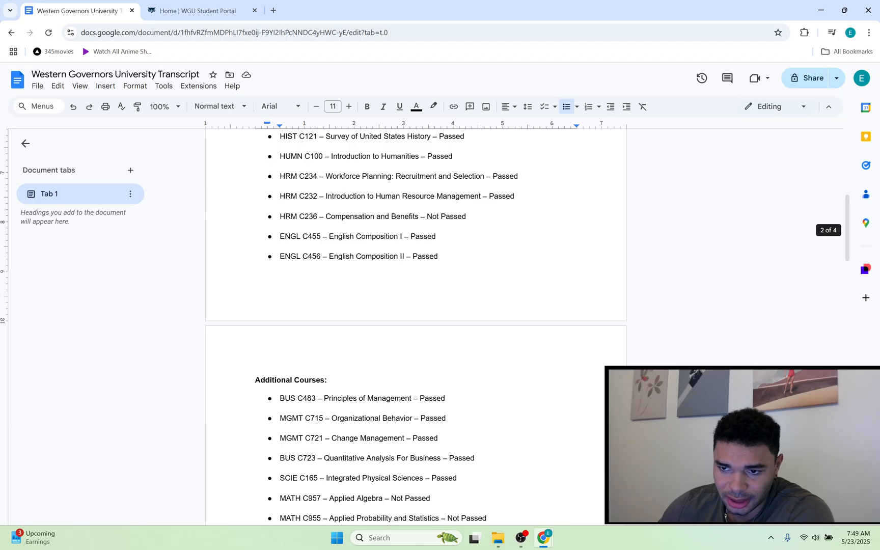
scroll("up", 3)
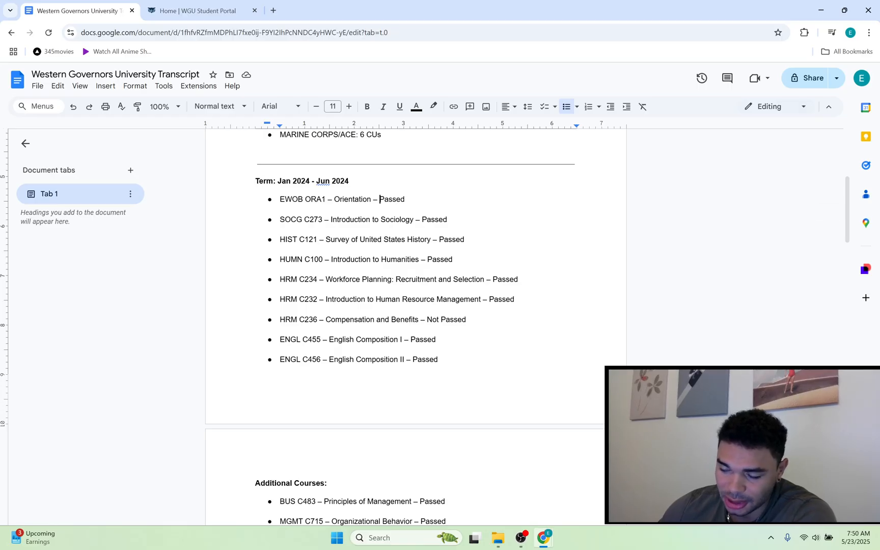
scroll("down", 3)
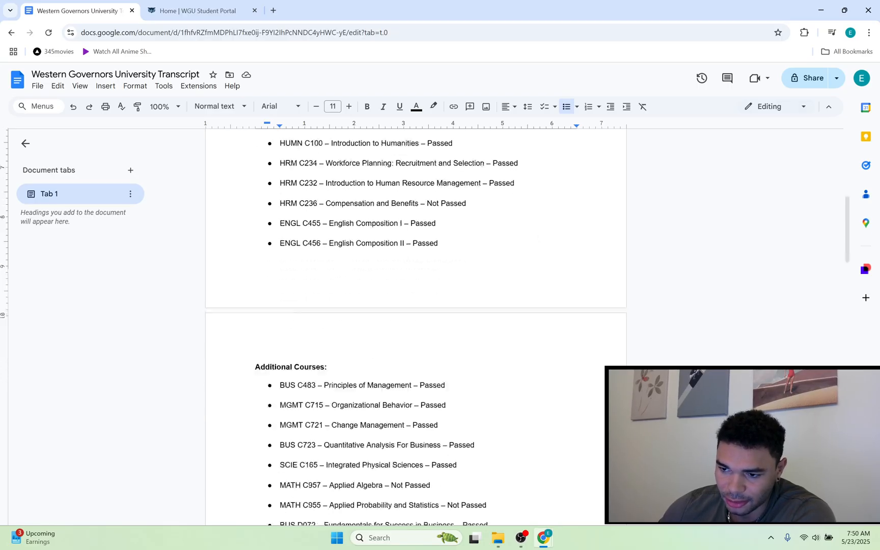
scroll("up", 3)
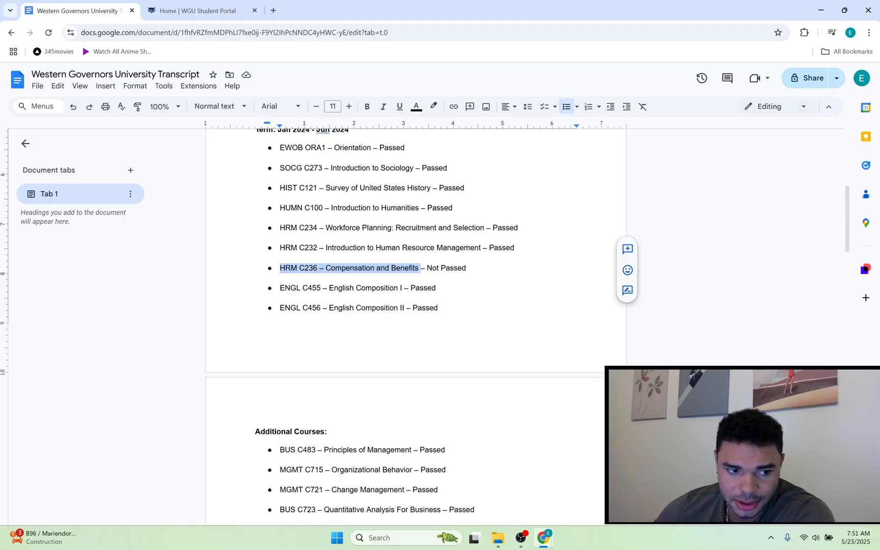
Scroll down to Transcript Totals and back up to the Jul–Dec 2024 term's BUS D253 and ITEC courses
scroll("down", 3)
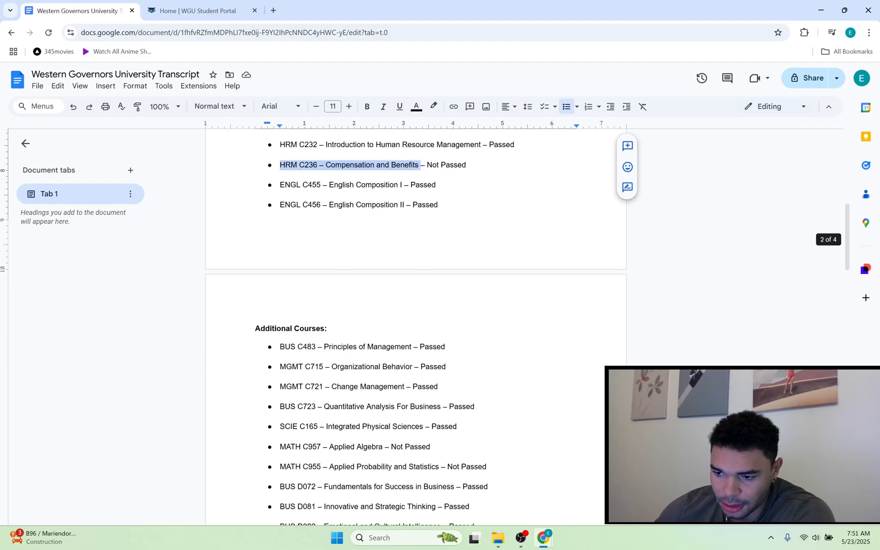
scroll("down", 3)
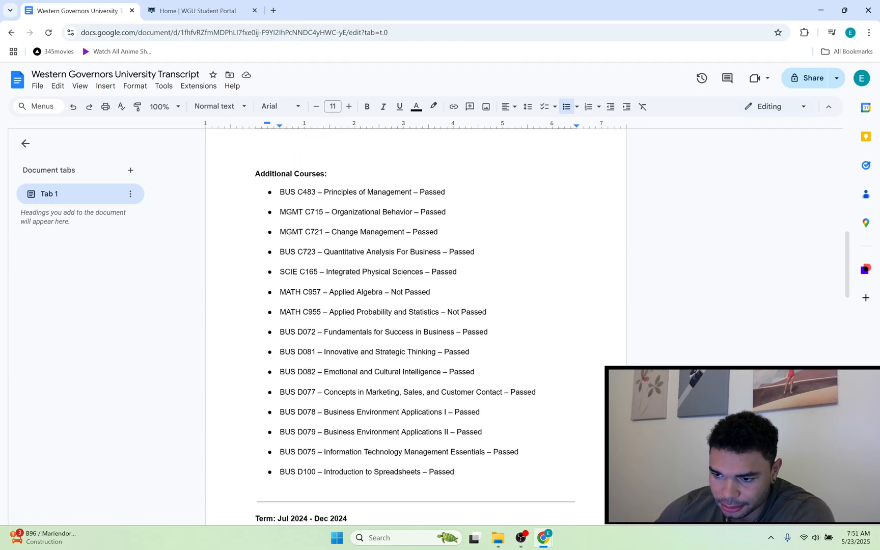
scroll("up", 3)
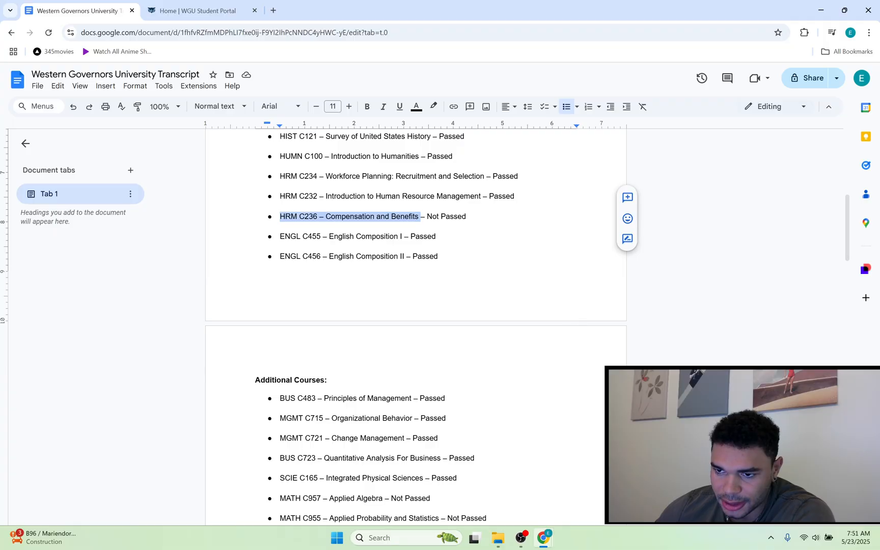
scroll("up", 3)
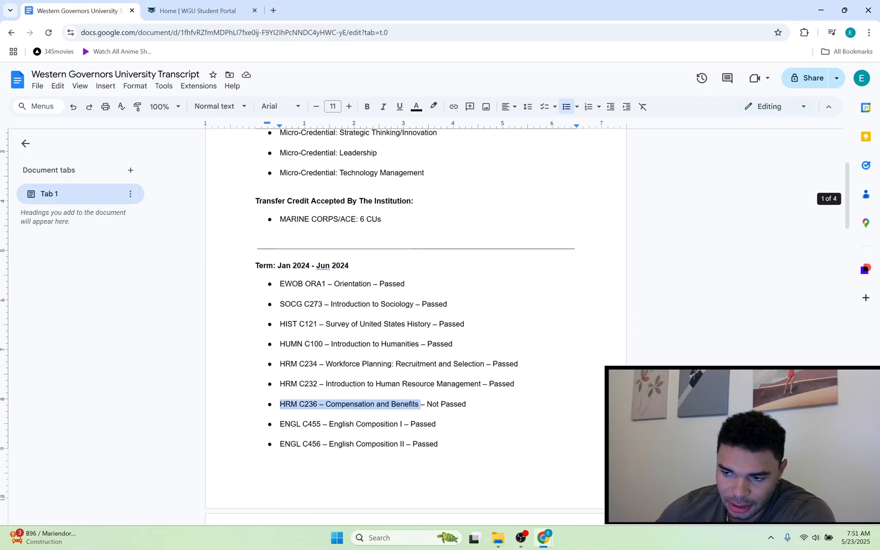
scroll("down", 3)
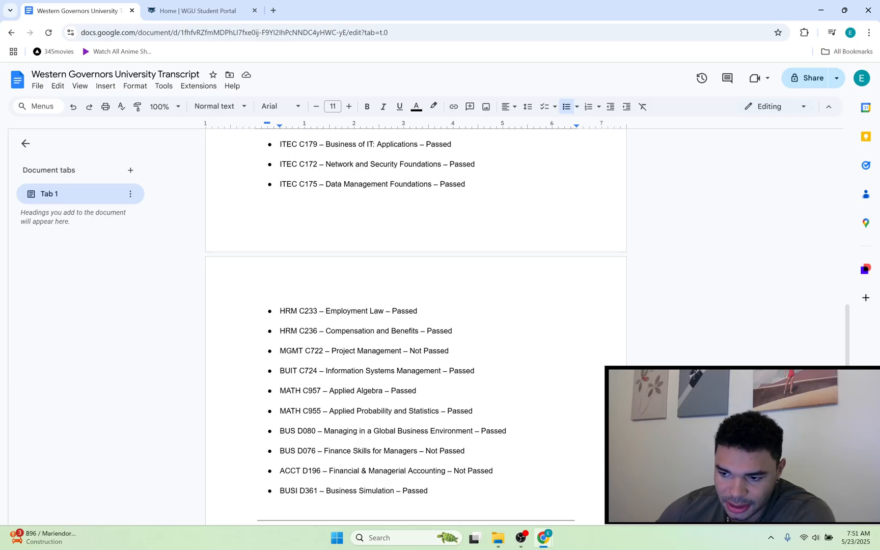
scroll("down", 3)
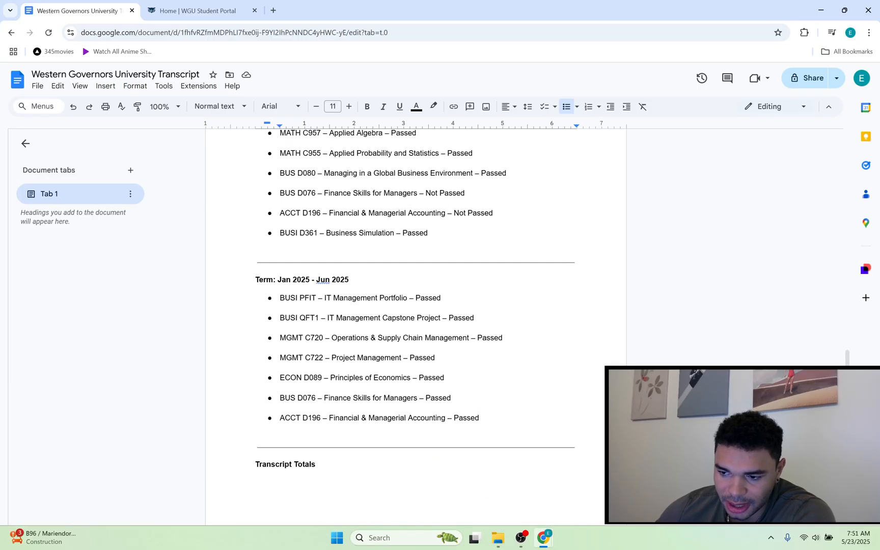
scroll("up", 3)
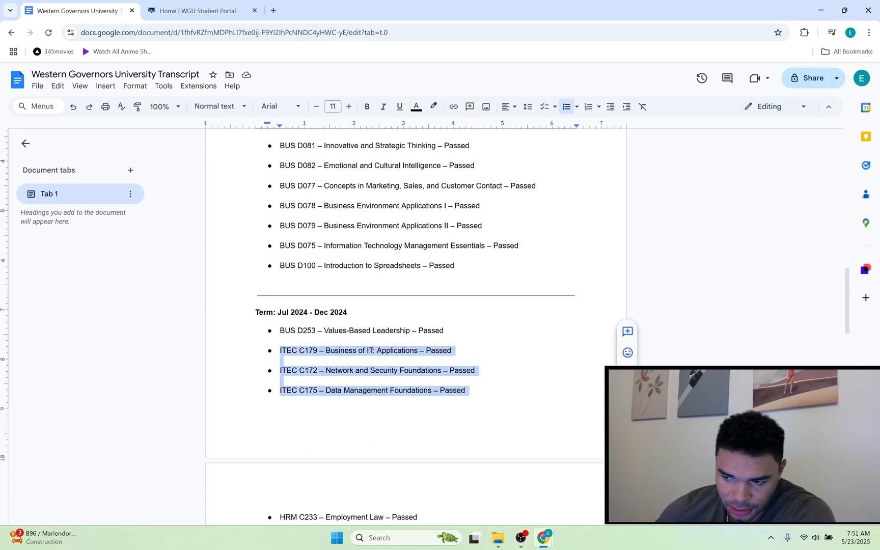
left_click(280, 359)
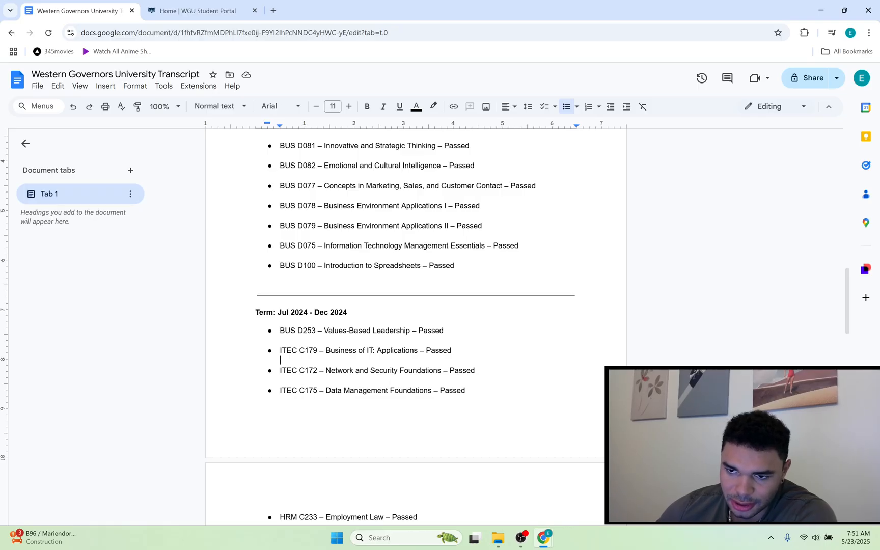
scroll("up", 3)
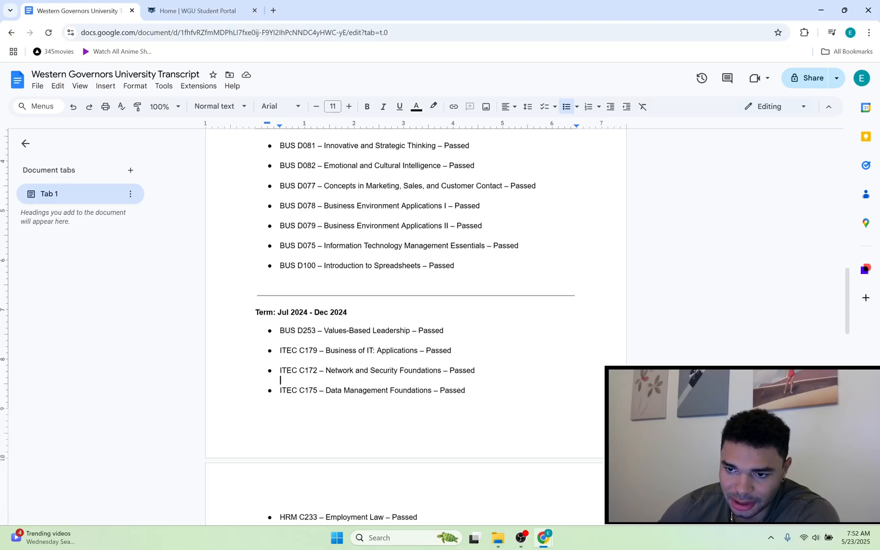
scroll("up", 3)
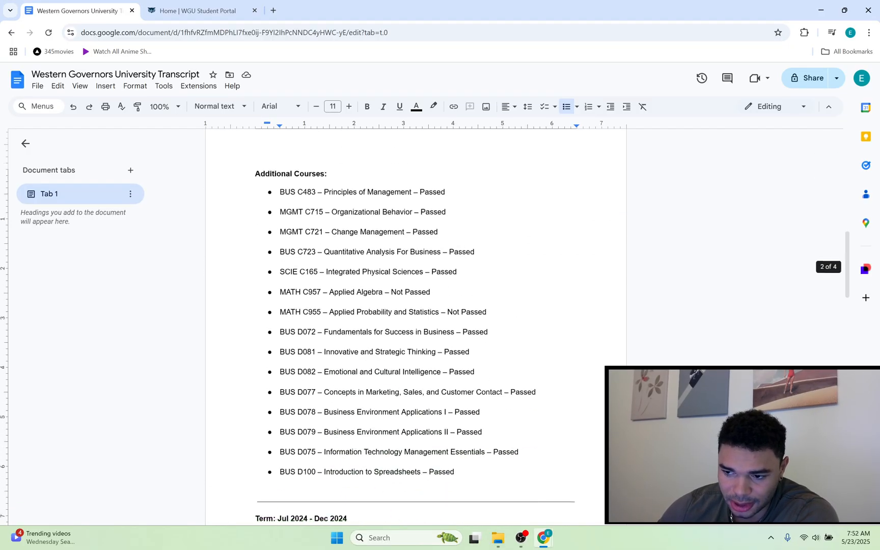
scroll("down", 3)
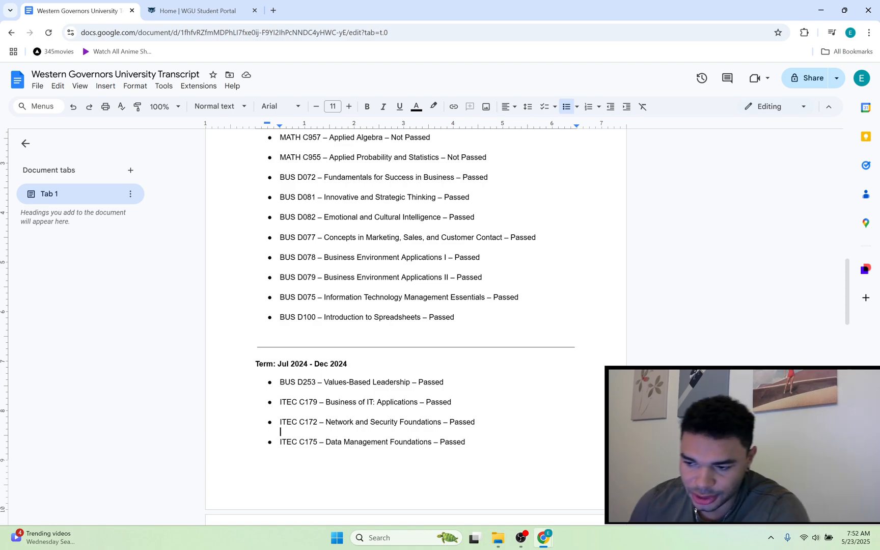
scroll("down", 3)
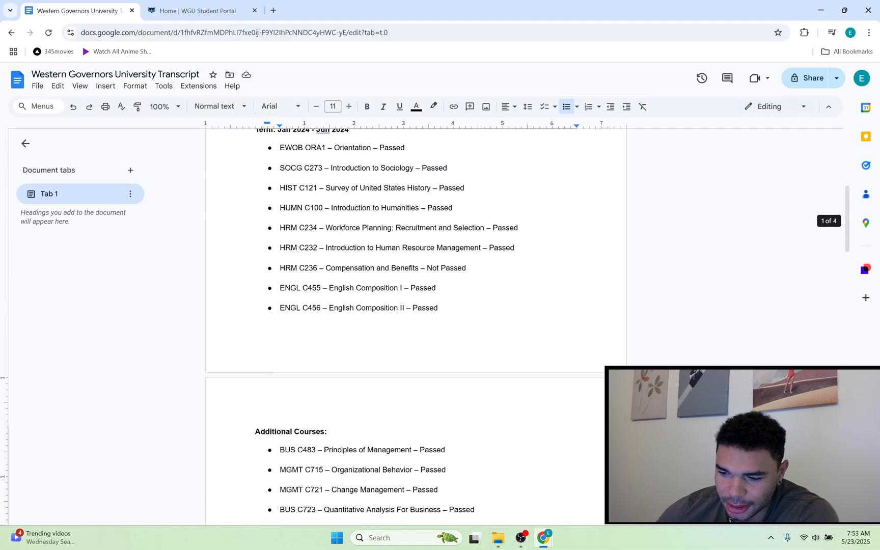
scroll("down", 3)
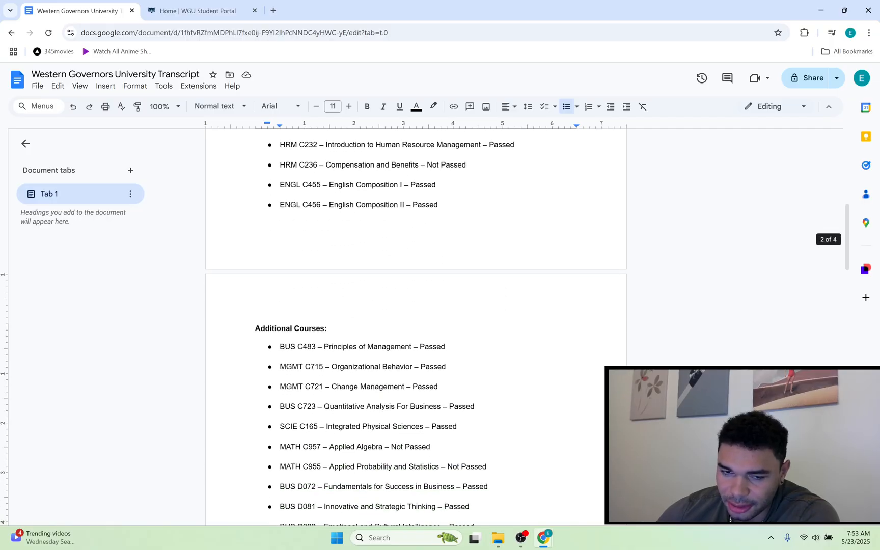
scroll("down", 3)
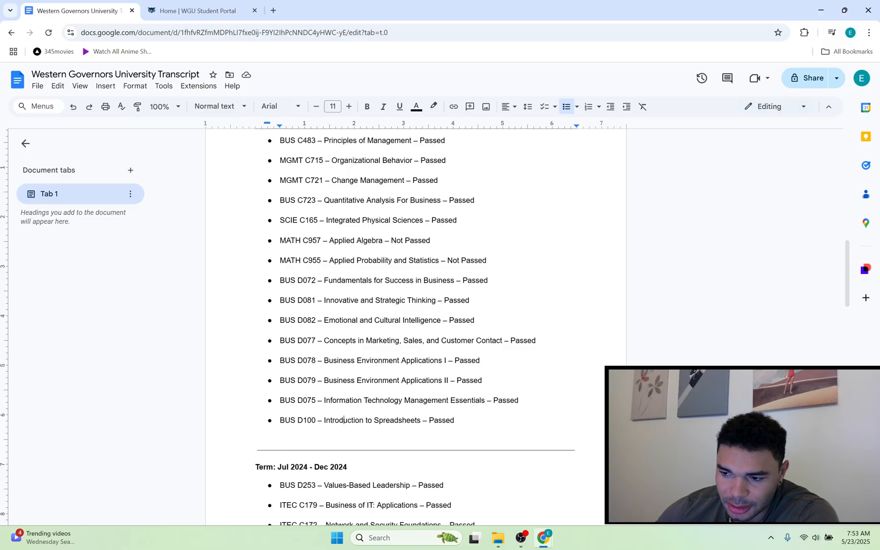
scroll("down", 3)
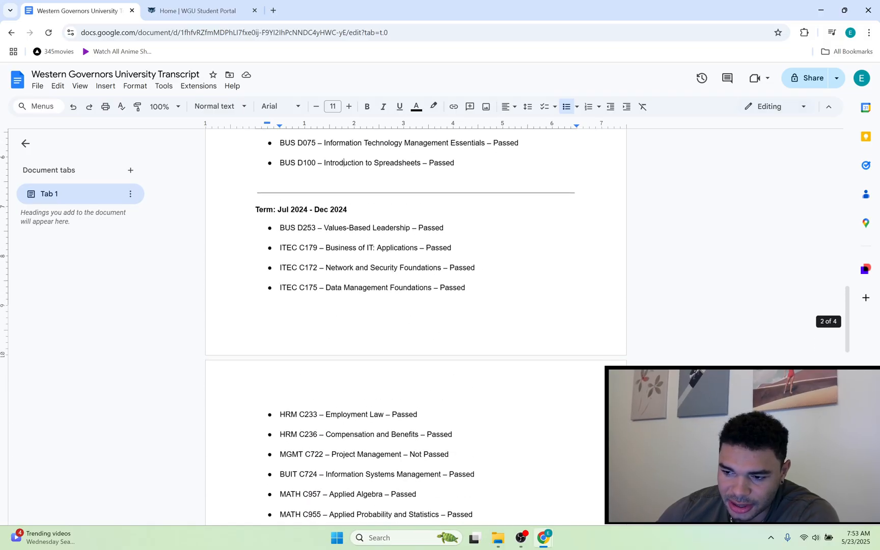
scroll("up", 3)
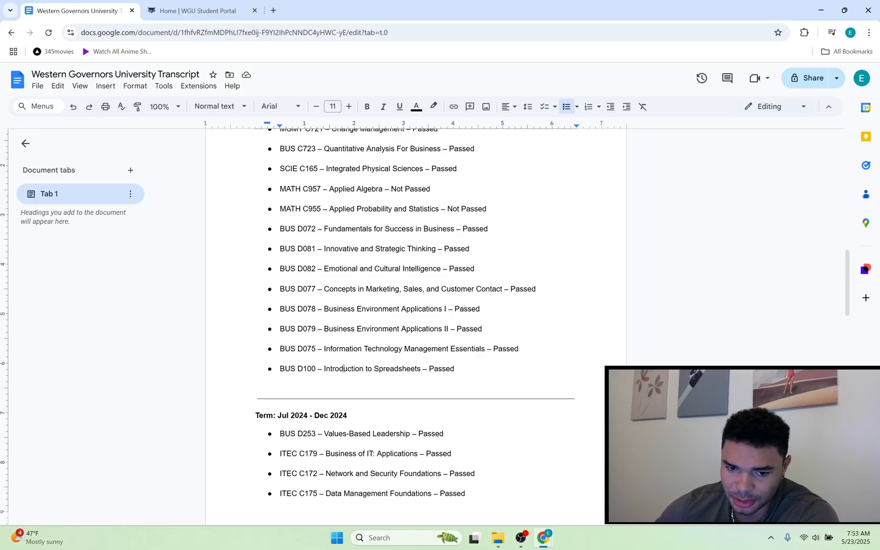
scroll("down", 3)
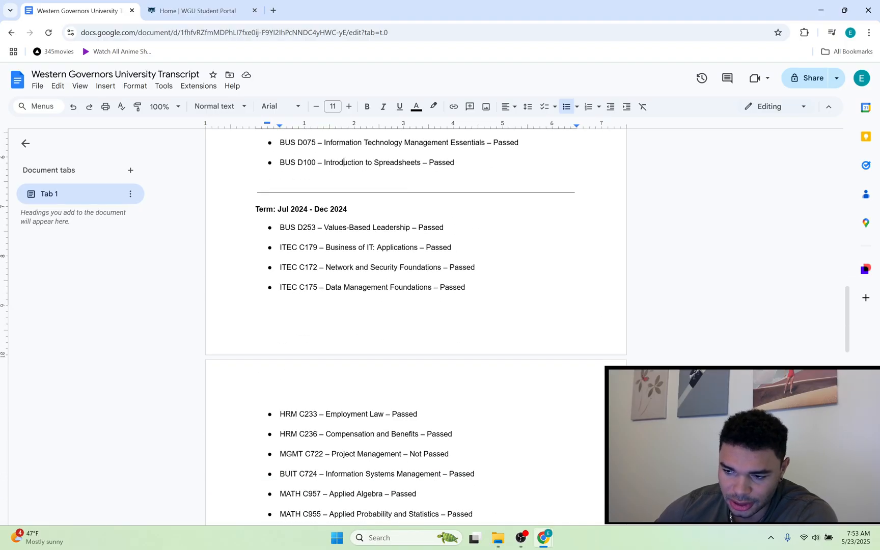
scroll("down", 3)
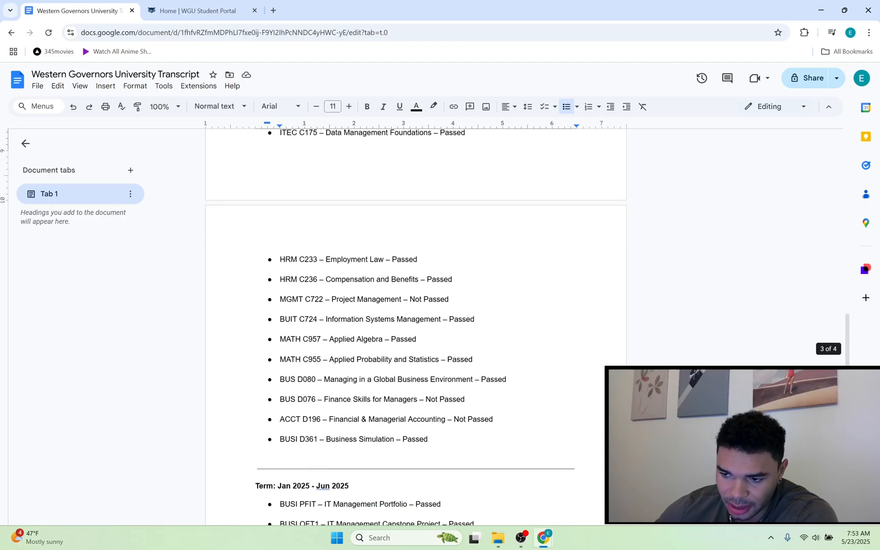
scroll("up", 3)
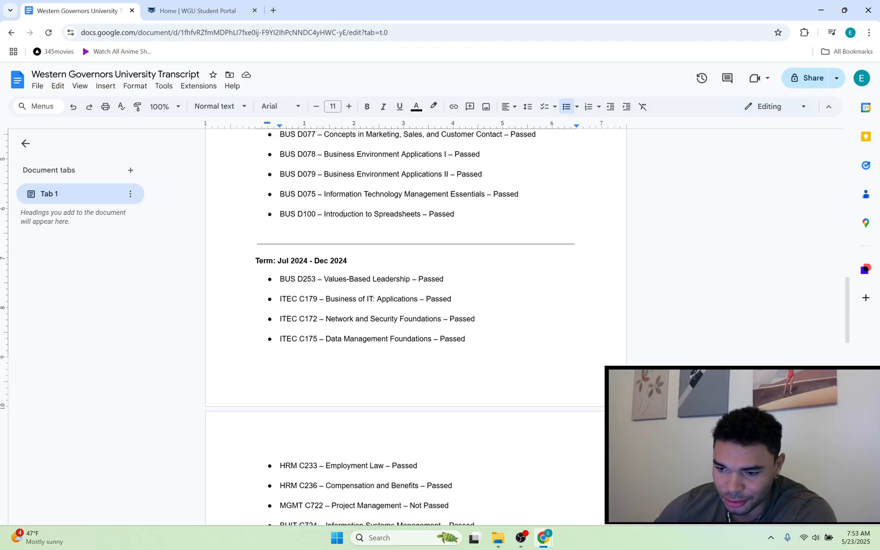
scroll("down", 3)
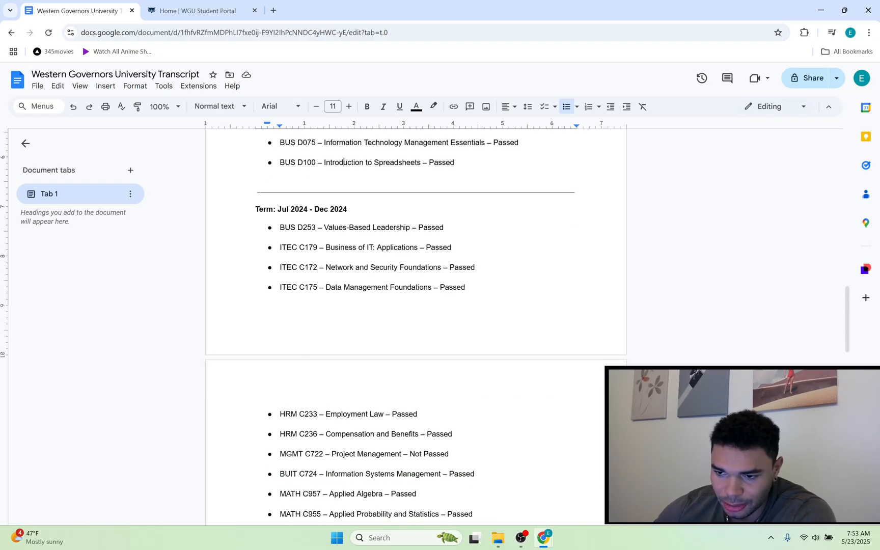
scroll("up", 3)
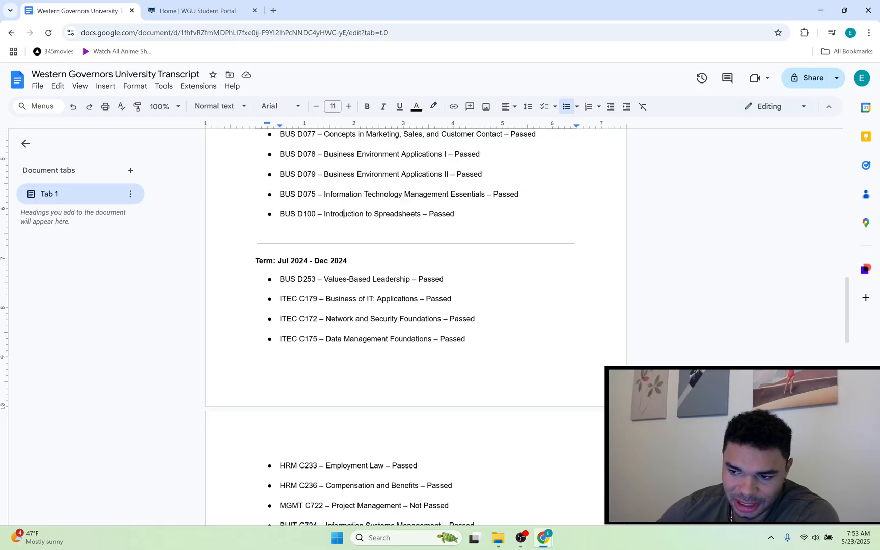
scroll("up", 3)
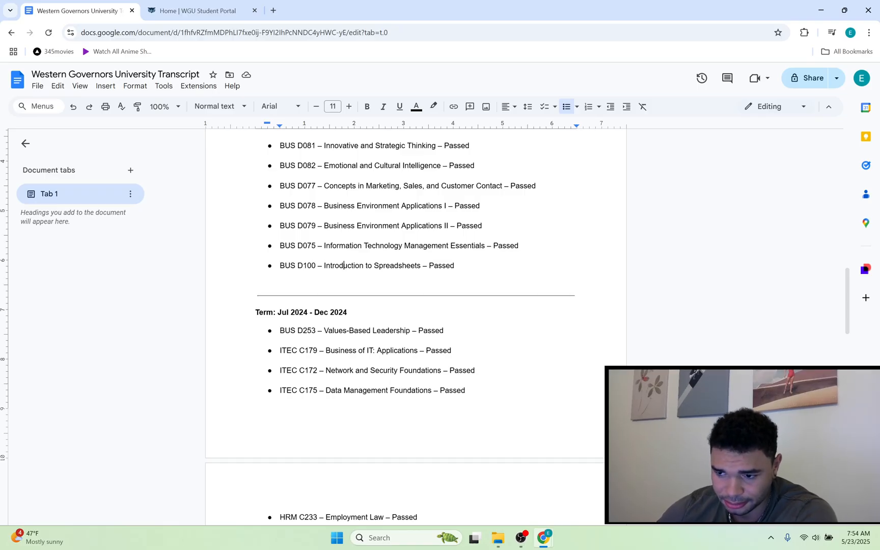
scroll("down", 3)
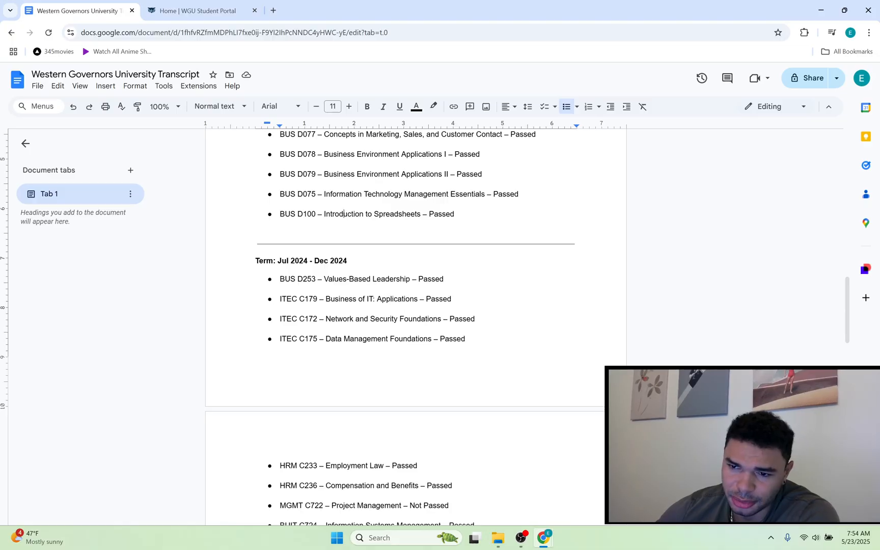
scroll("up", 3)
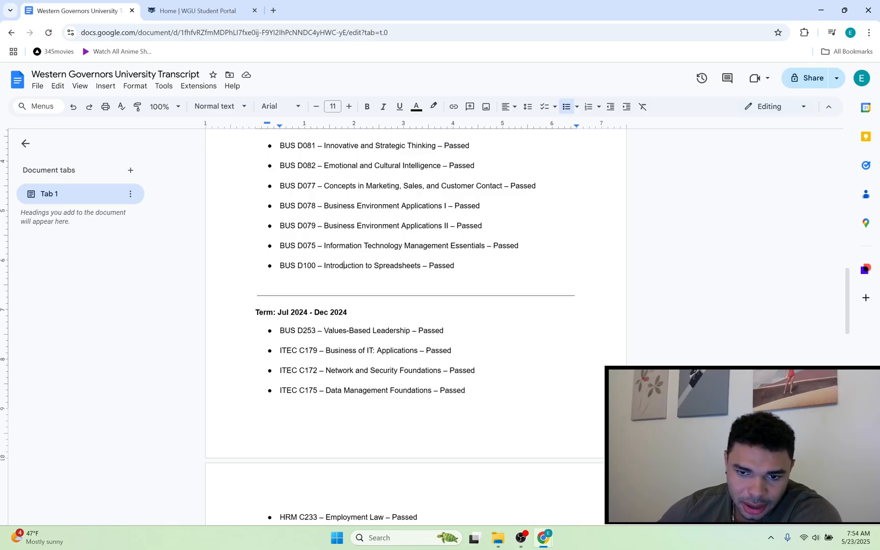
scroll("up", 3)
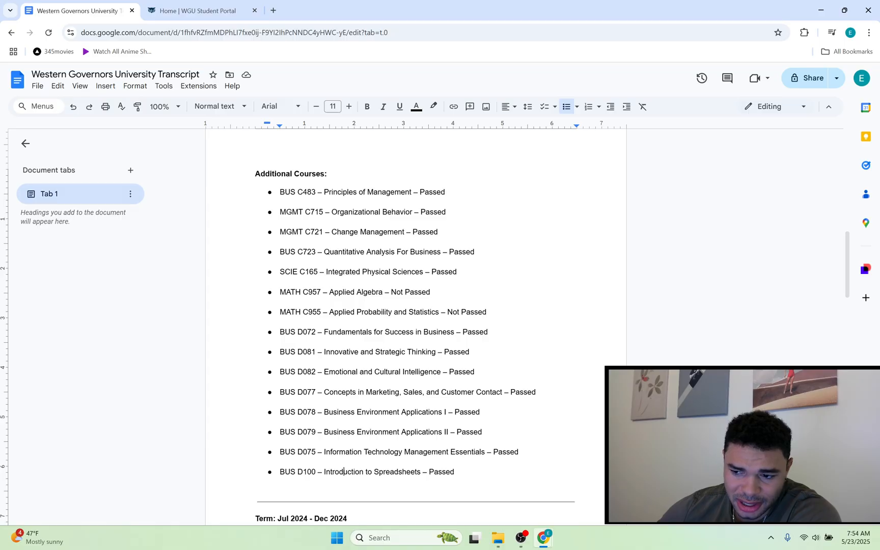
scroll("up", 3)
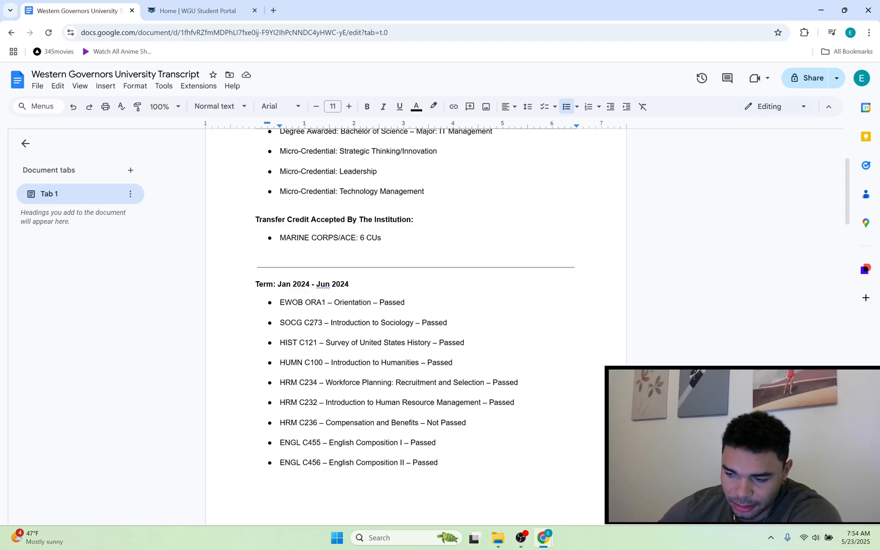
scroll("down", 3)
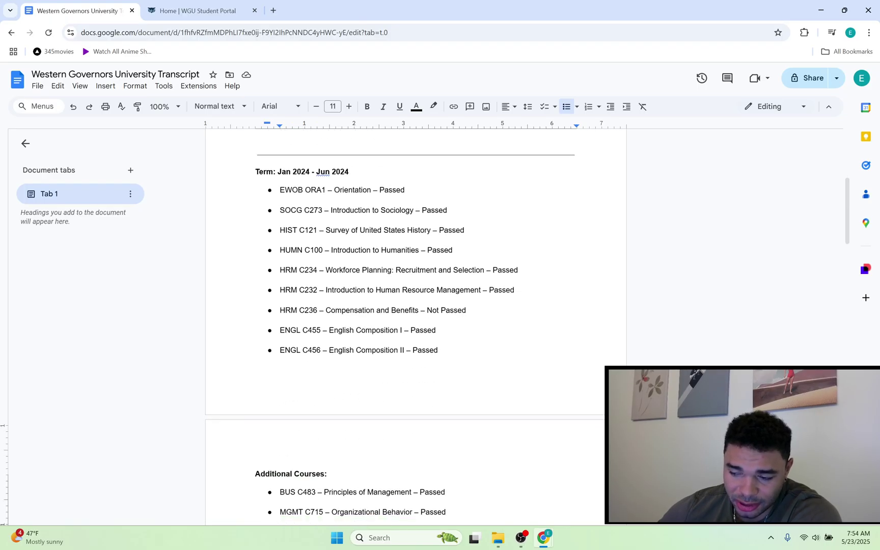
scroll("down", 3)
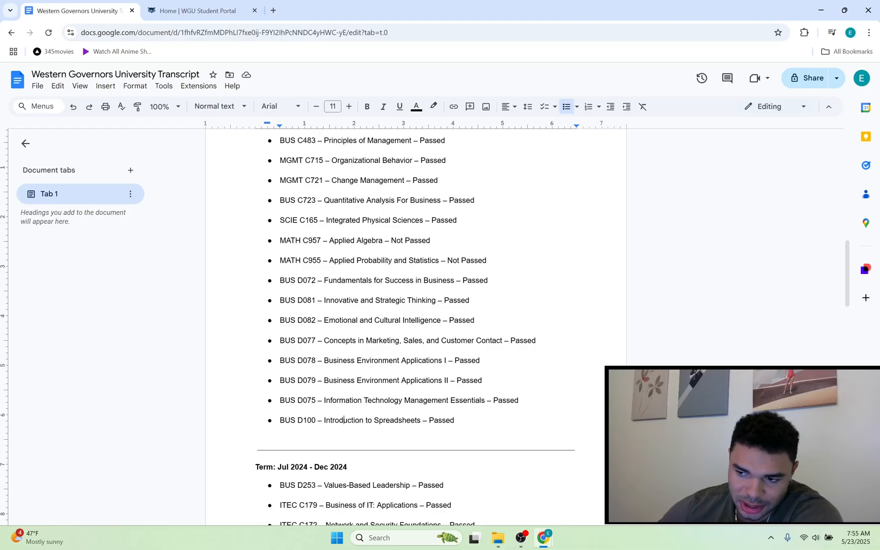
scroll("down", 3)
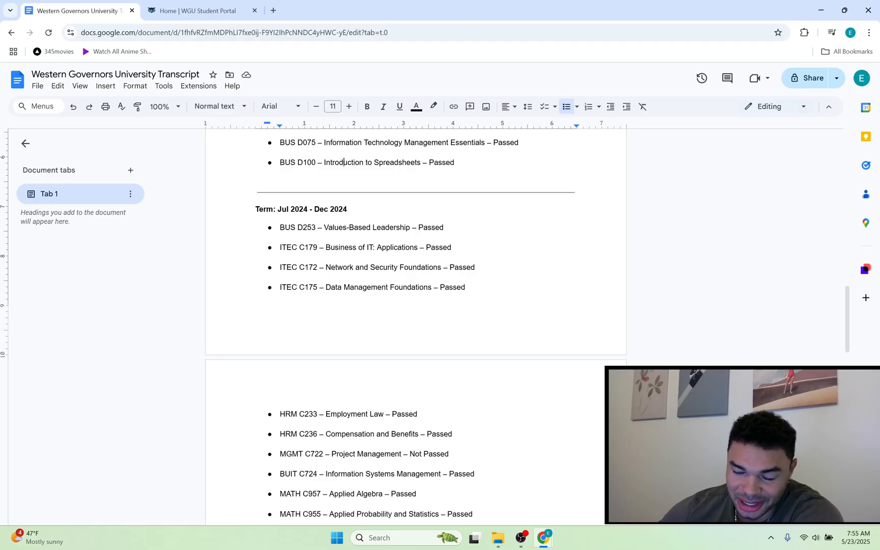
scroll("up", 3)
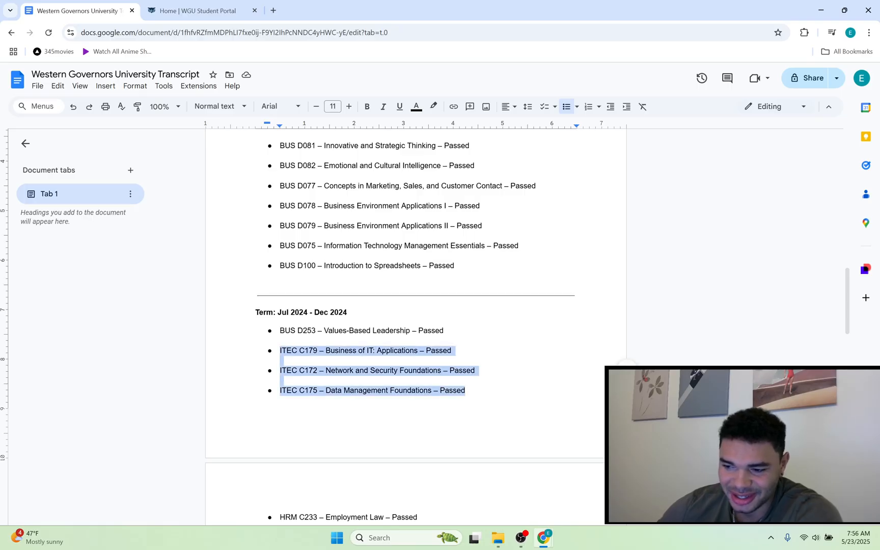
scroll("down", 3)
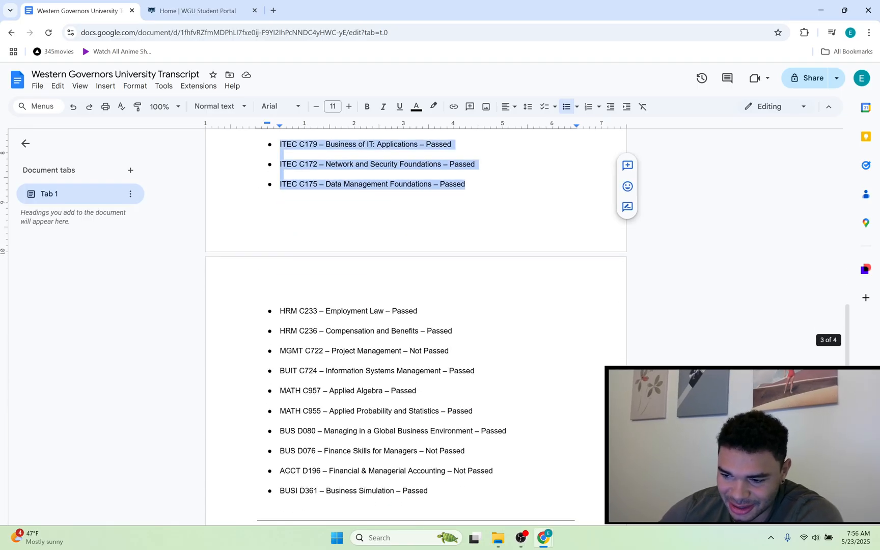
scroll("down", 3)
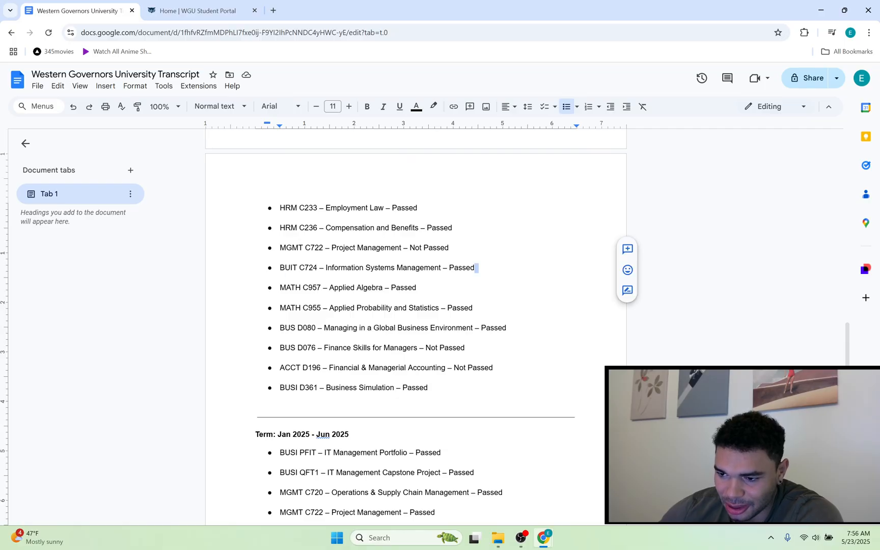
scroll("up", 3)
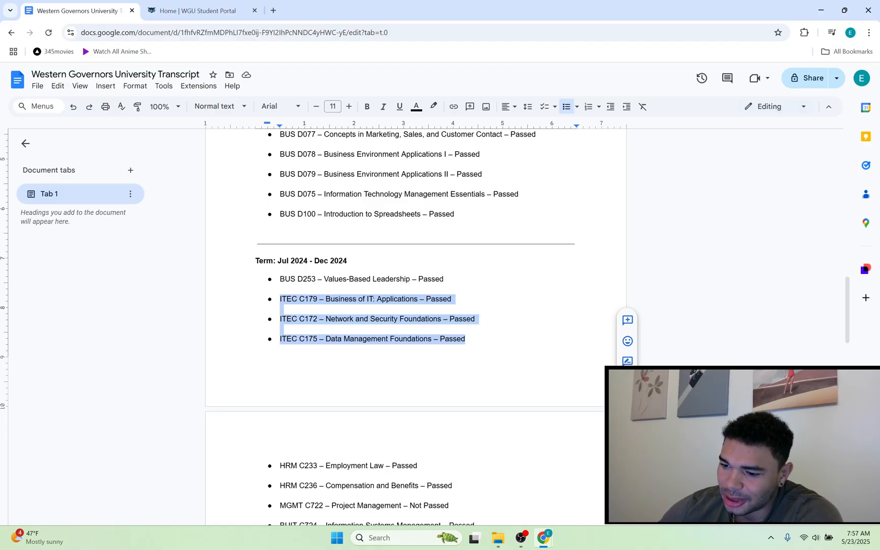
left_click(309, 339)
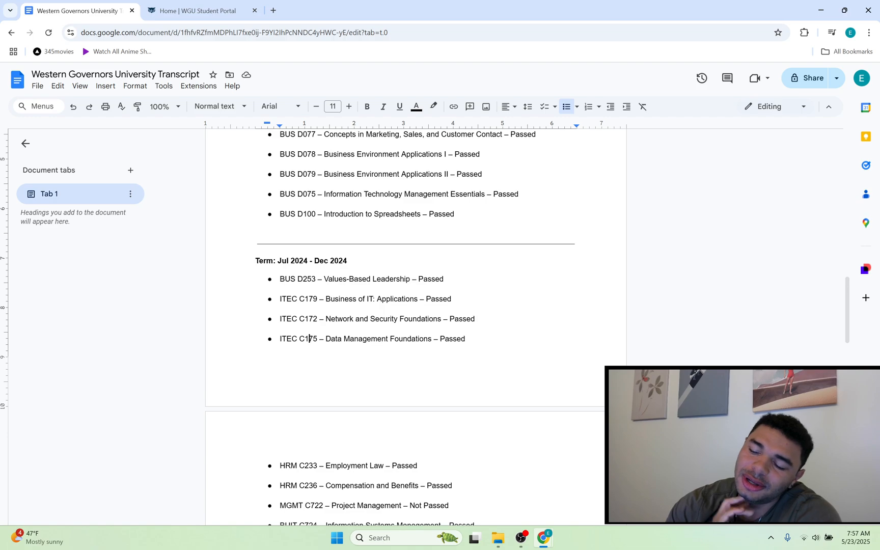
scroll("down", 3)
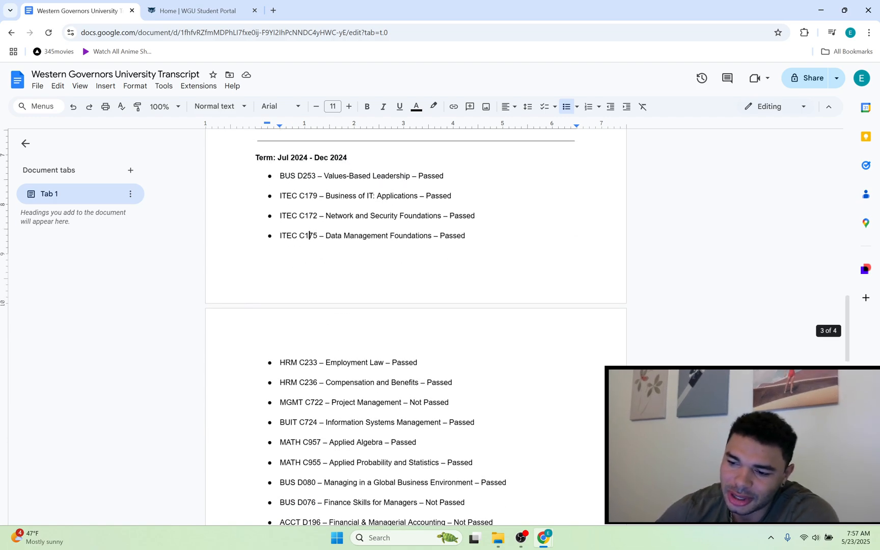
scroll("up", 3)
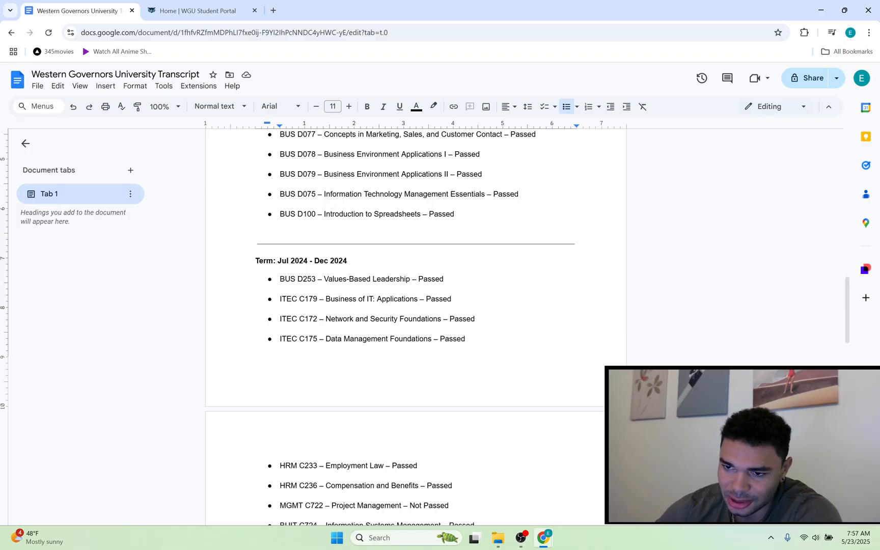
scroll("up", 3)
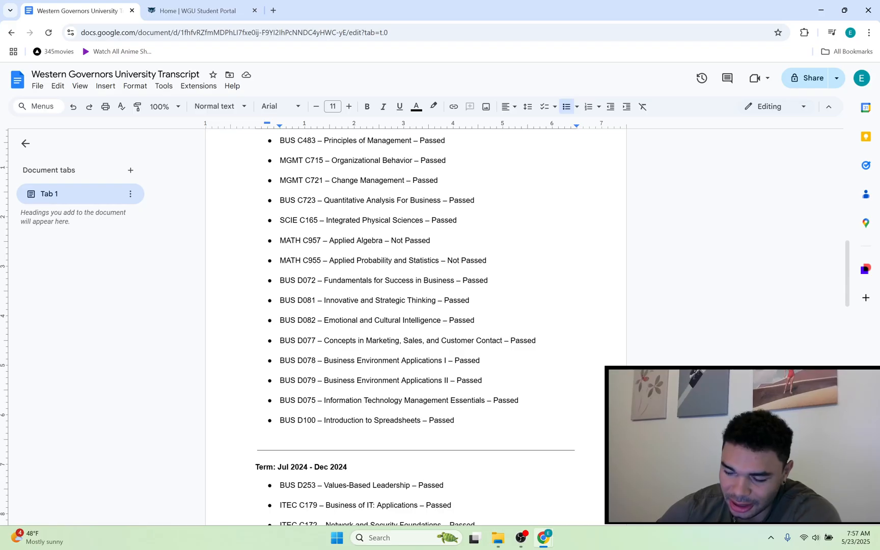
scroll("down", 3)
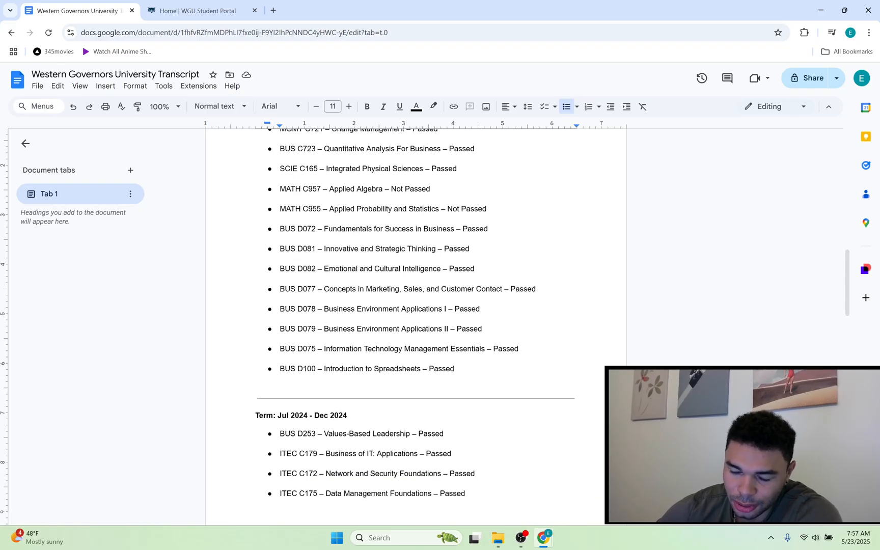
scroll("down", 3)
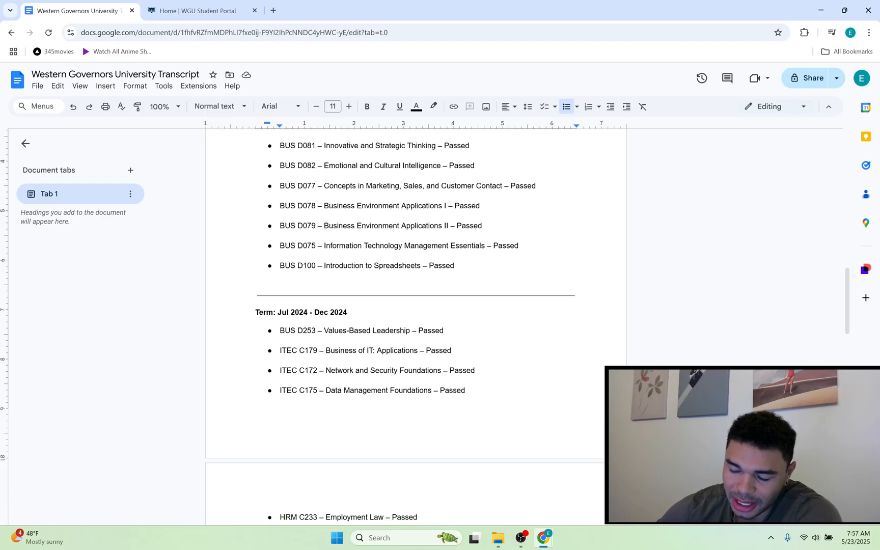
scroll("down", 3)
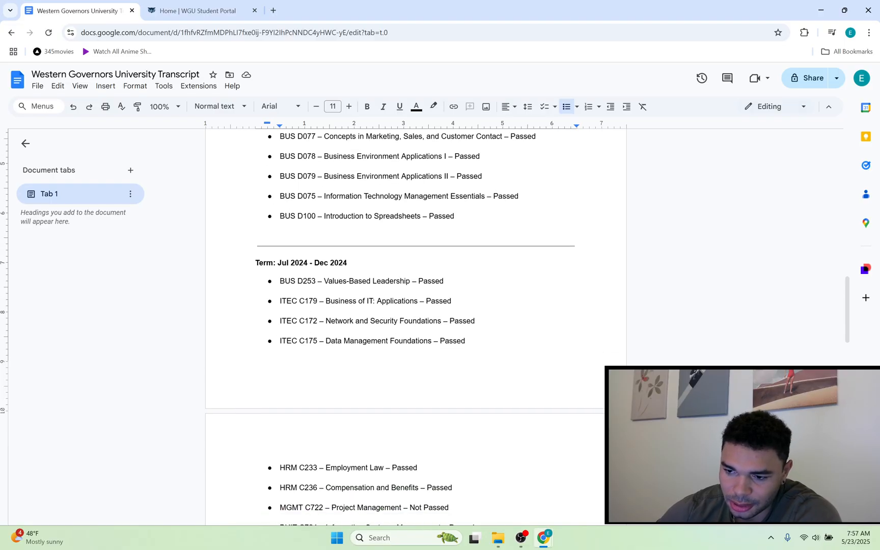
scroll("down", 3)
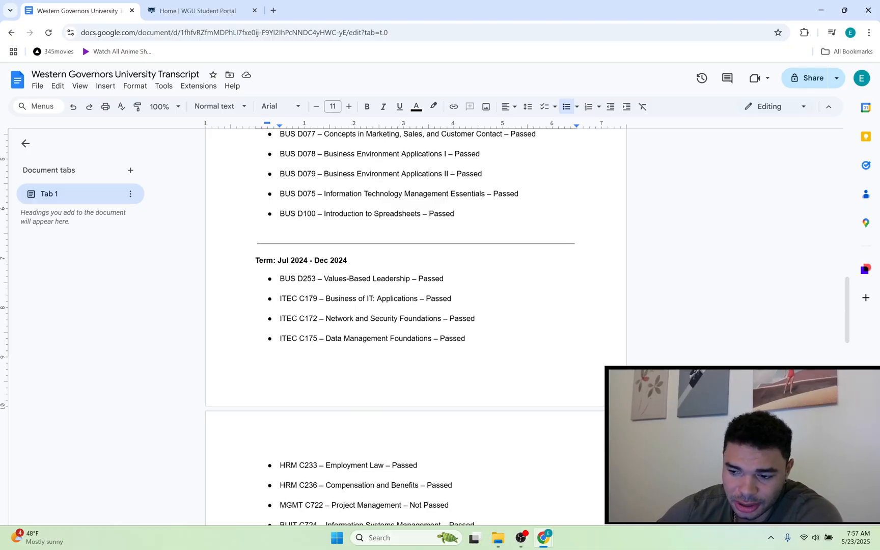
scroll("up", 3)
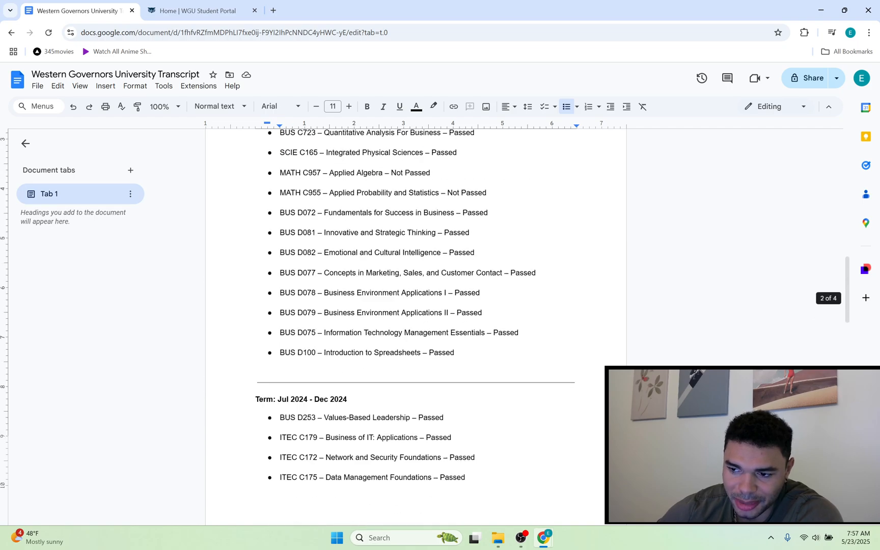
scroll("up", 3)
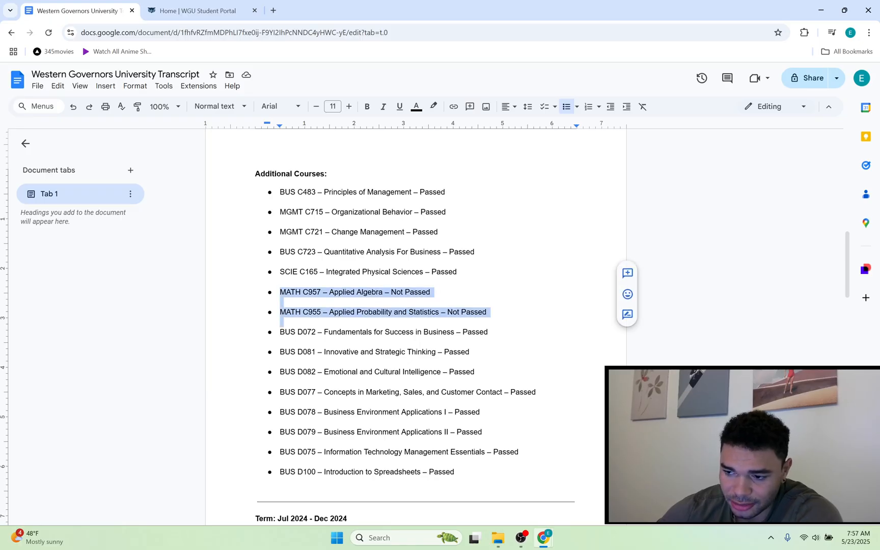
scroll("down", 3)
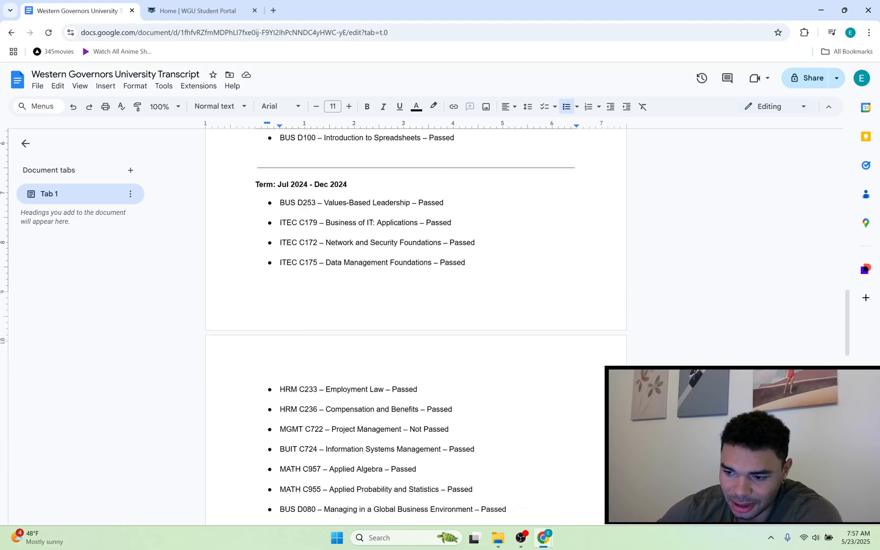
scroll("down", 3)
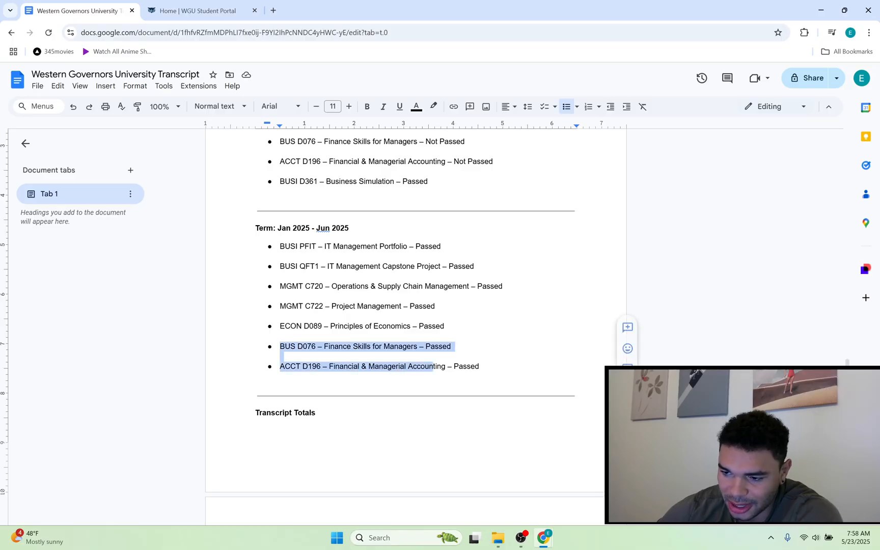
scroll("up", 3)
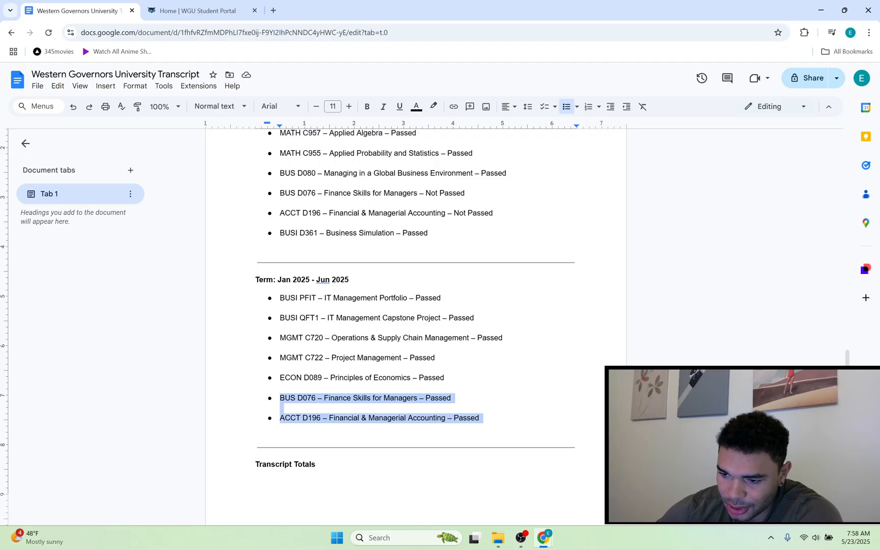
left_click(283, 377)
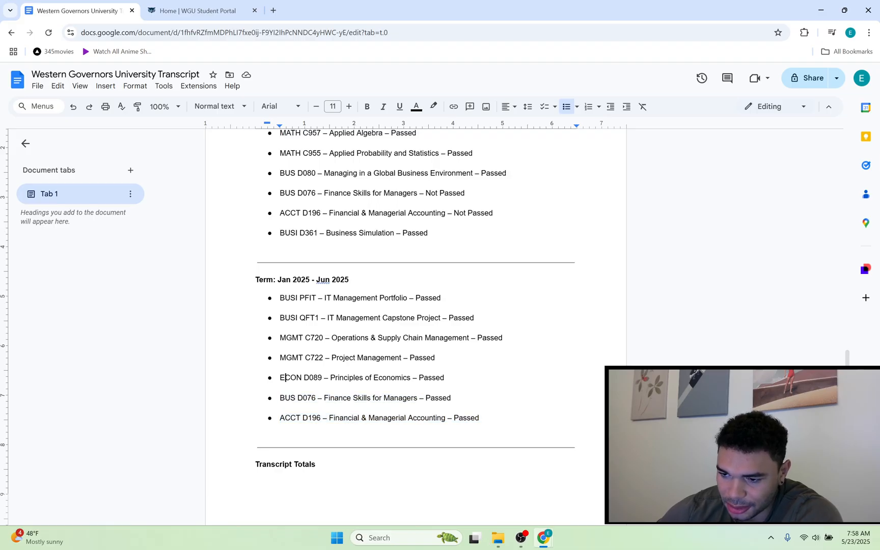
scroll("up", 3)
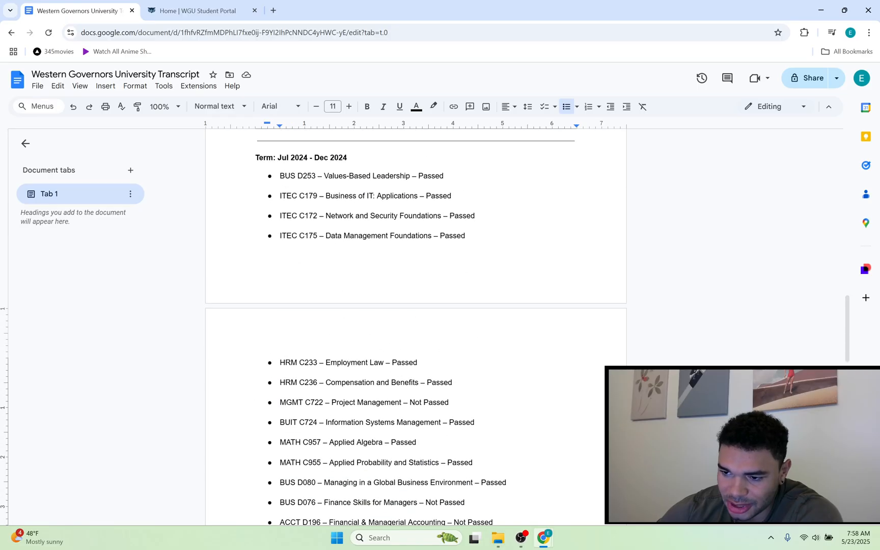
scroll("up", 3)
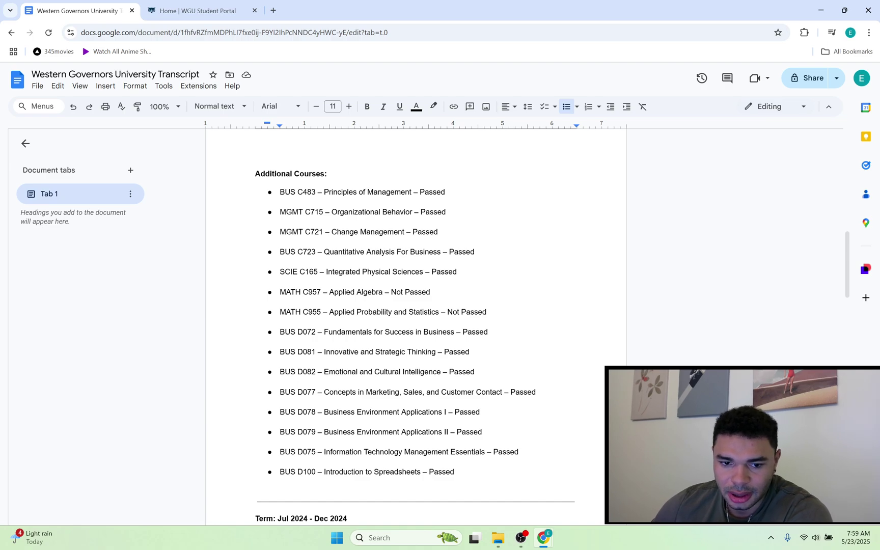
scroll("up", 3)
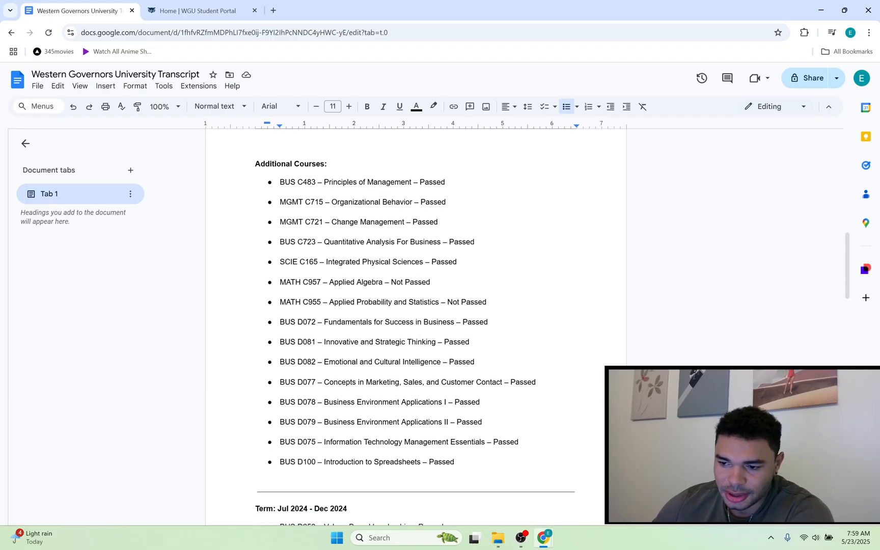
scroll("down", 3)
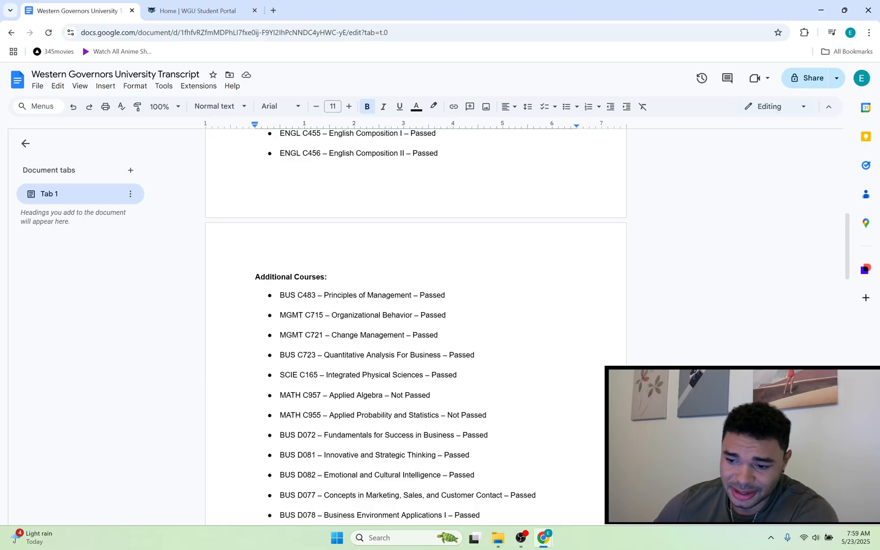
scroll("up", 3)
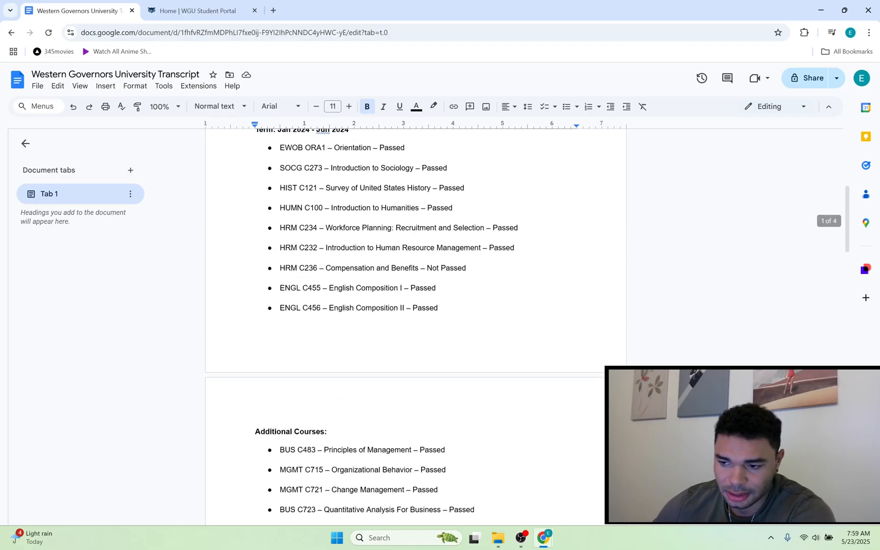
scroll("up", 3)
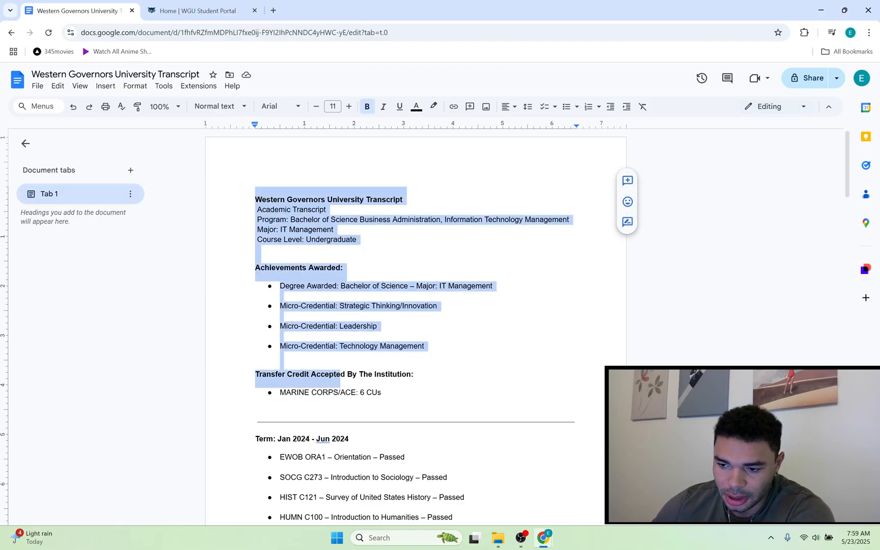
left_click(393, 416)
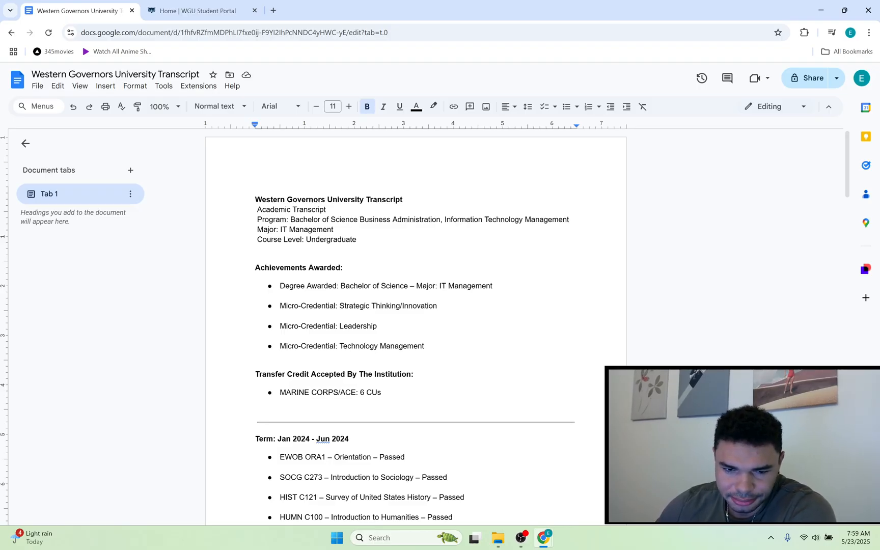
scroll("down", 3)
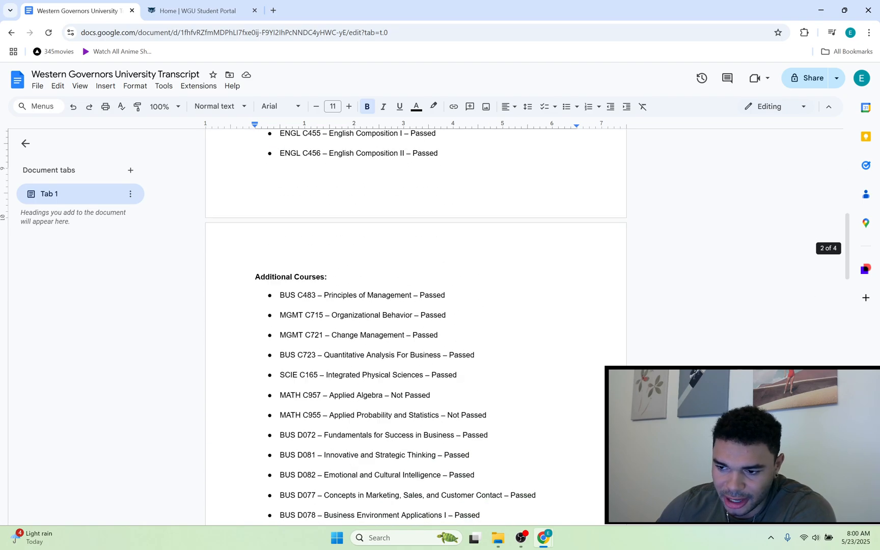
scroll("up", 3)
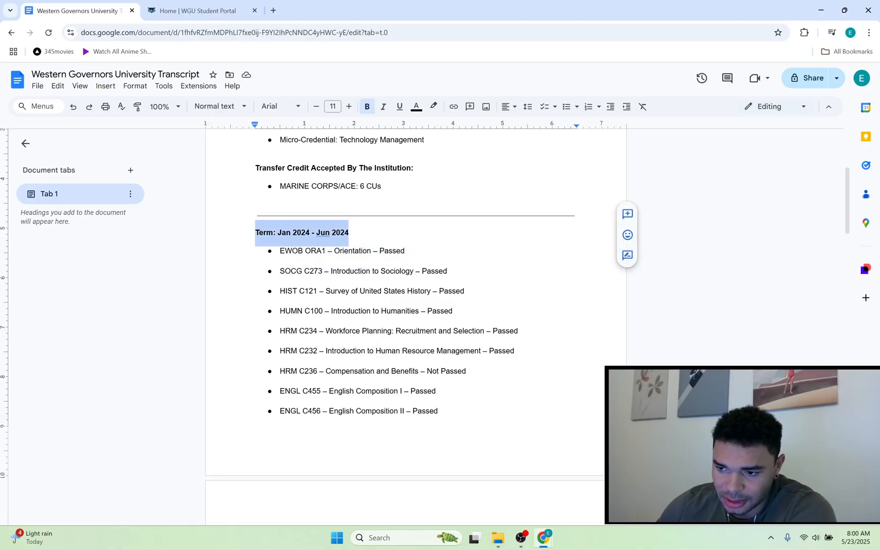
scroll("down", 3)
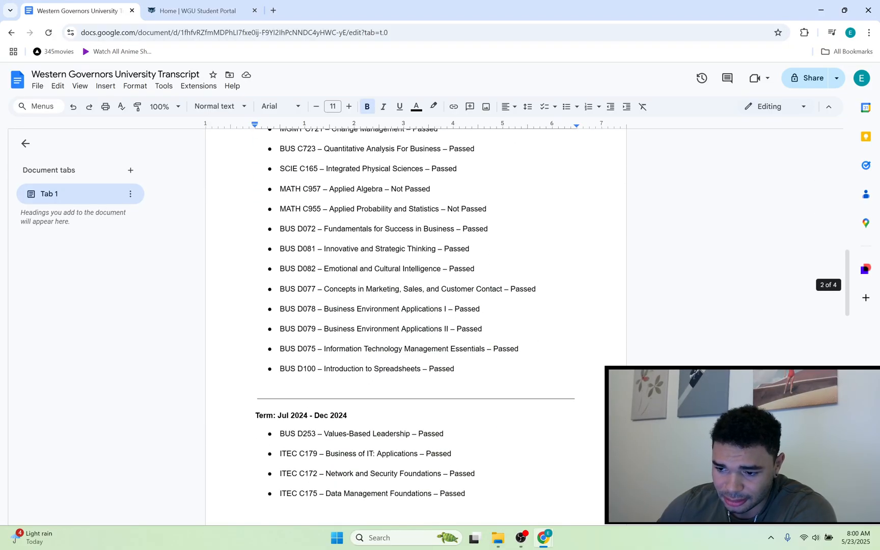
scroll("up", 3)
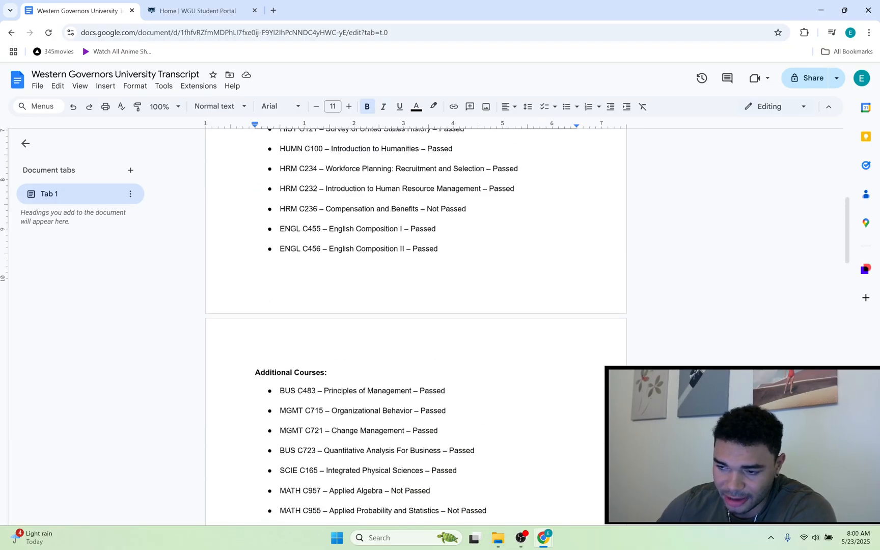
scroll("down", 3)
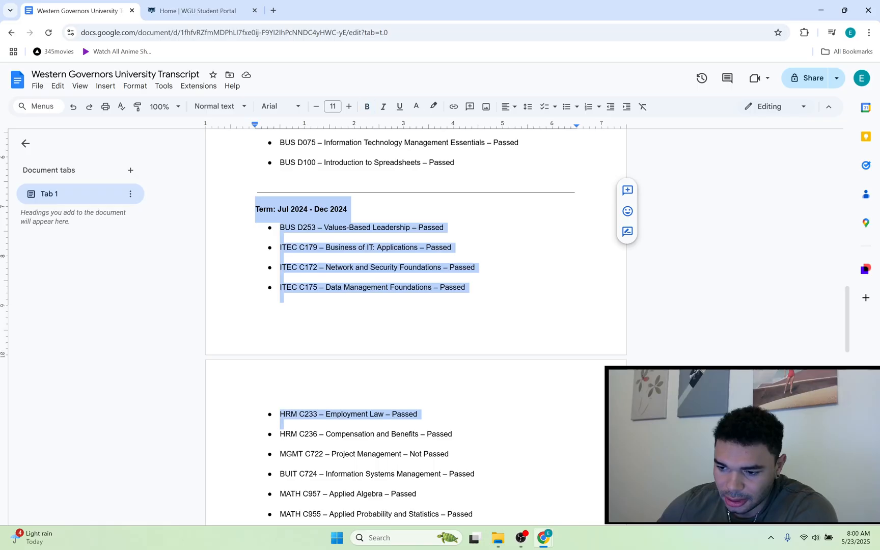
scroll("down", 3)
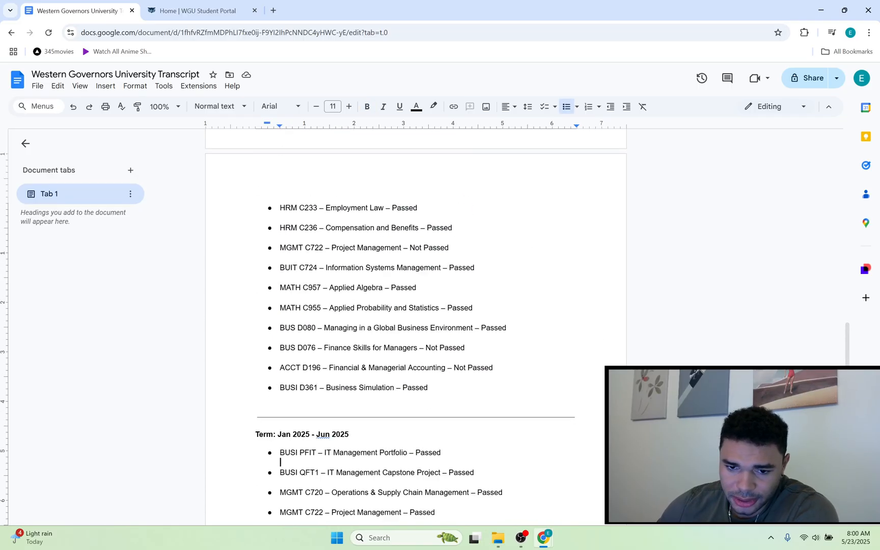
scroll("up", 3)
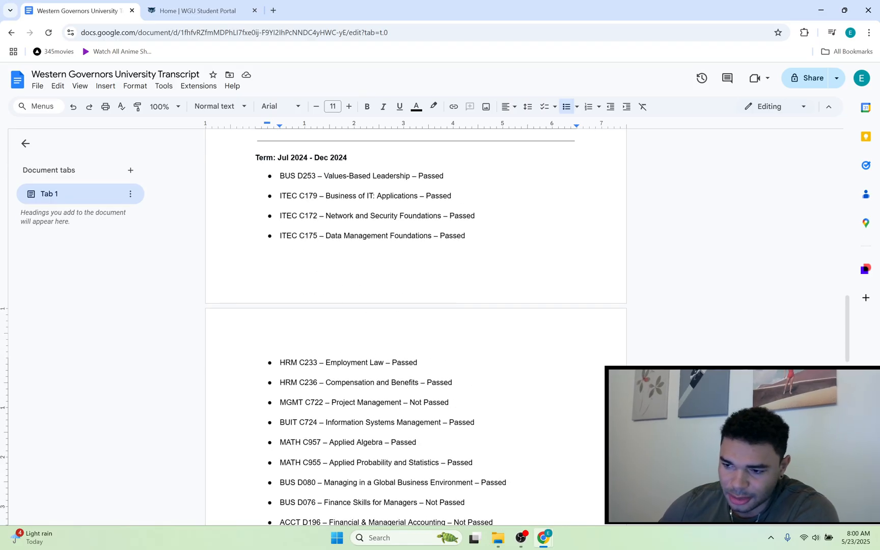
scroll("up", 3)
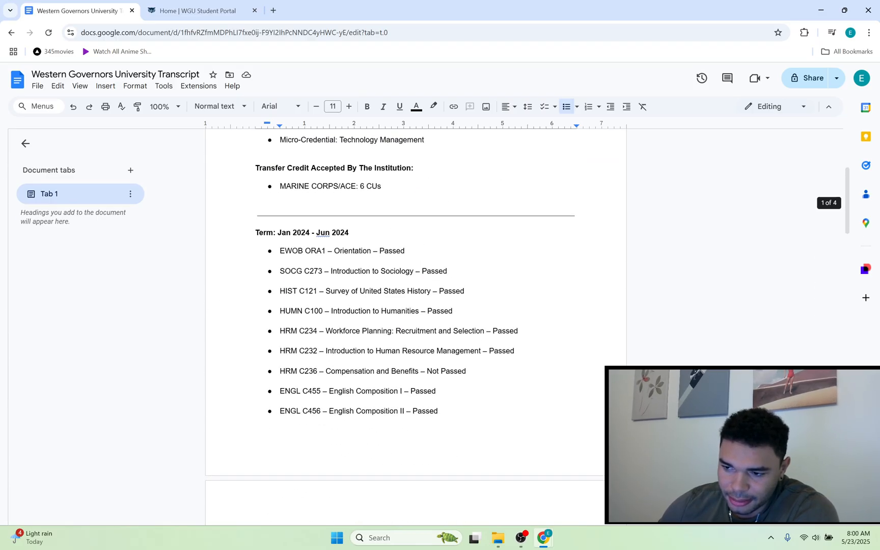
scroll("up", 3)
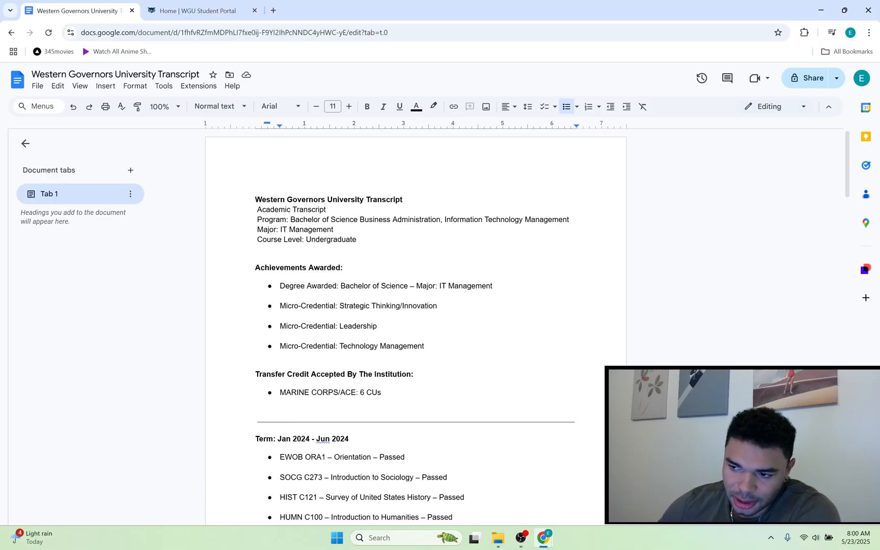
scroll("down", 3)
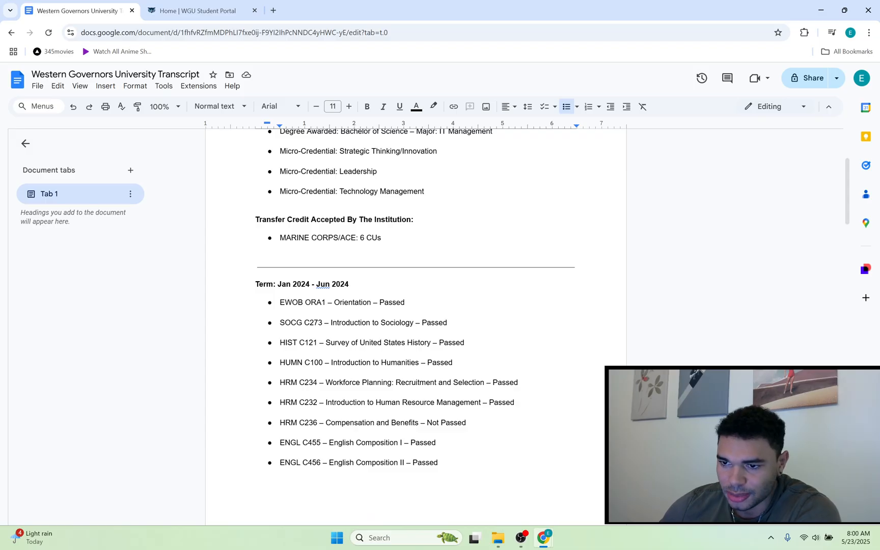
scroll("down", 3)
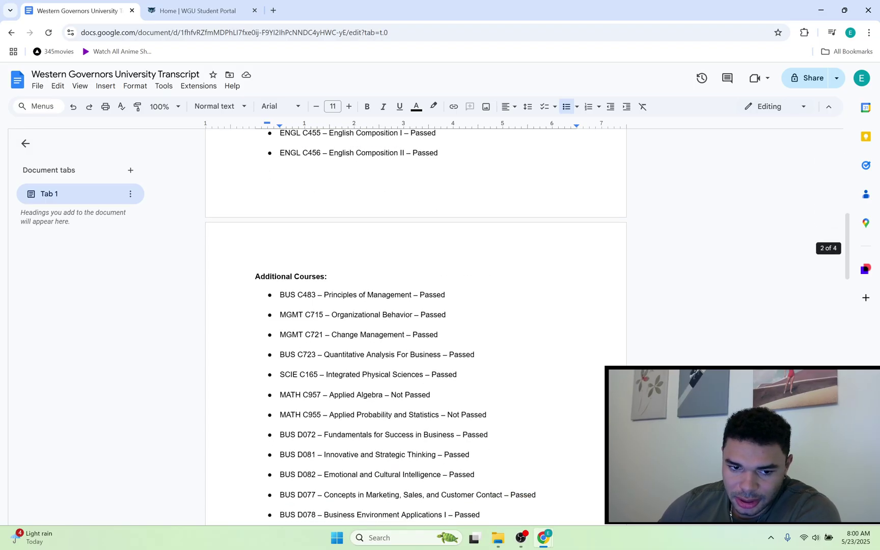
scroll("down", 3)
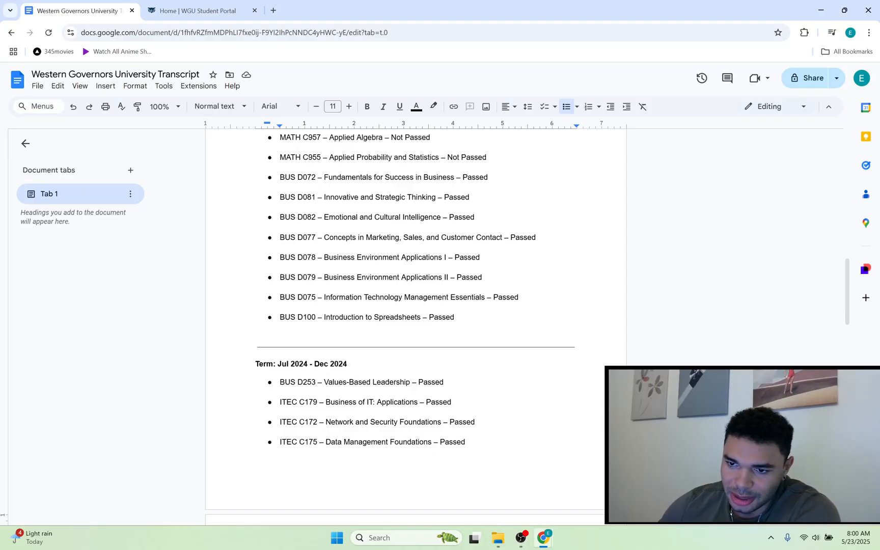